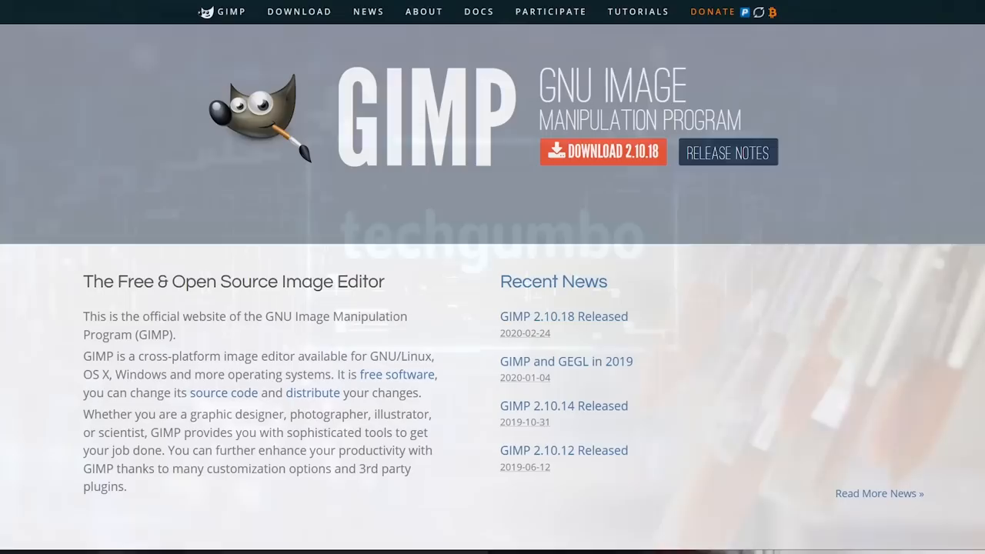
# Step: Look over the Paths and Layers panels and the Edit menu commands
pyautogui.scroll(-3)
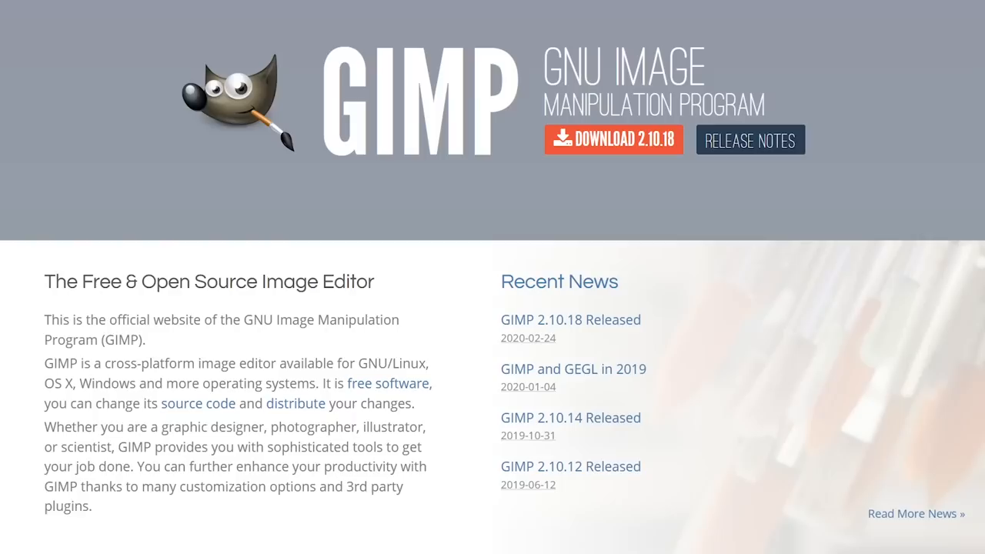
pyautogui.scroll(-3)
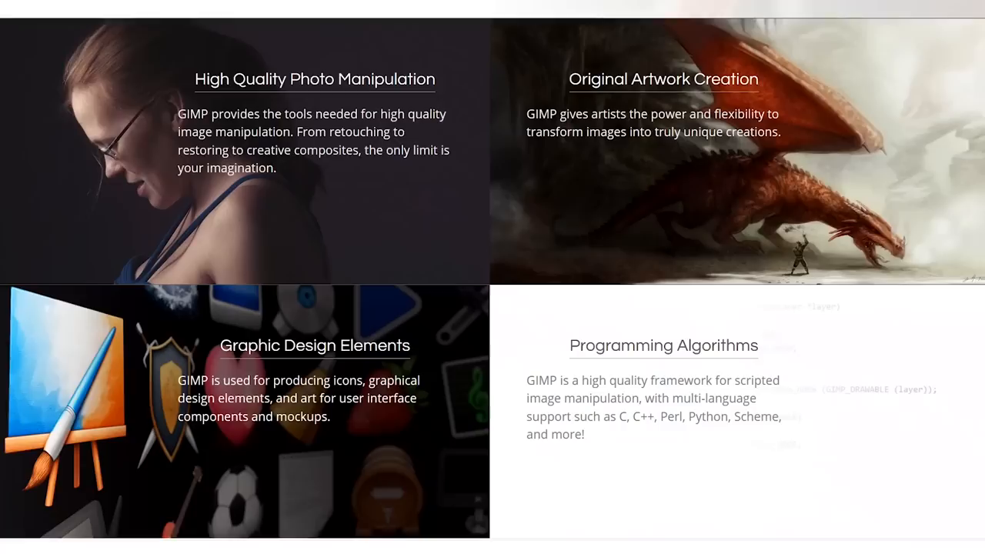
pyautogui.scroll(-3)
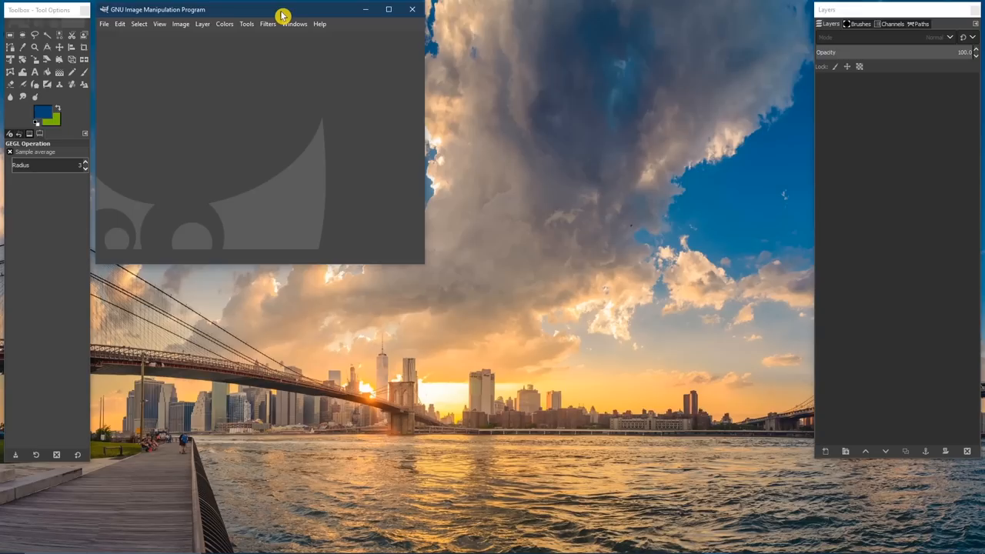
pyautogui.moveTo(35, 60)
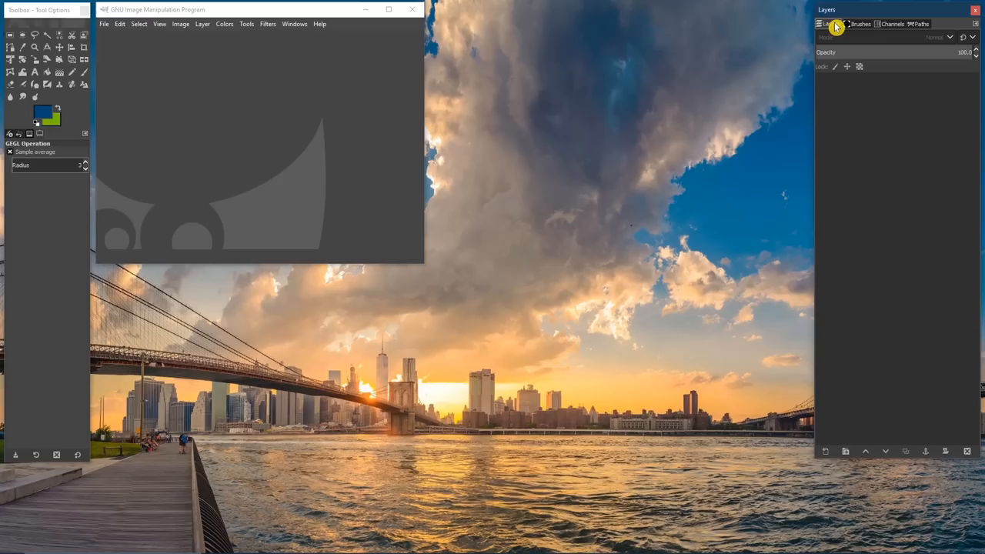
pyautogui.click(919, 23)
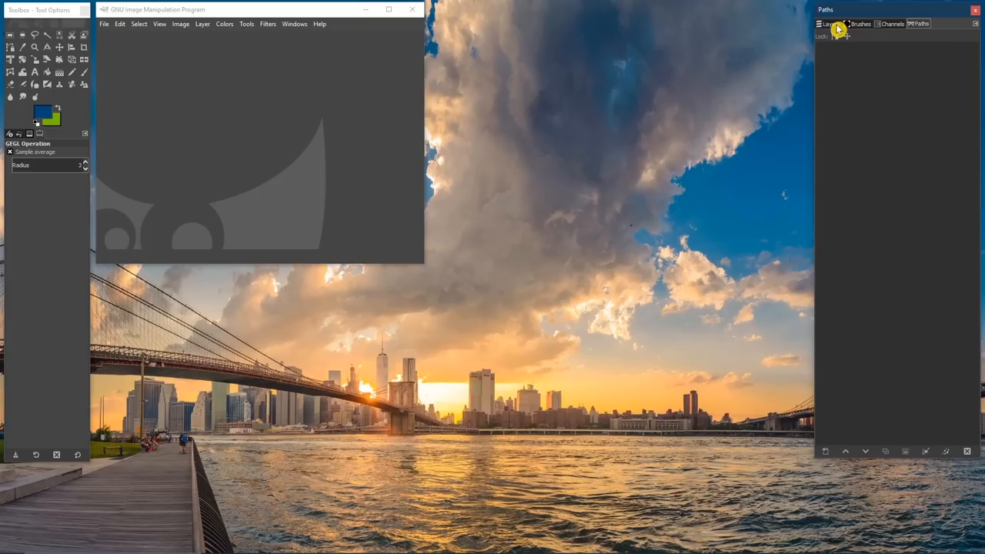
pyautogui.click(120, 25)
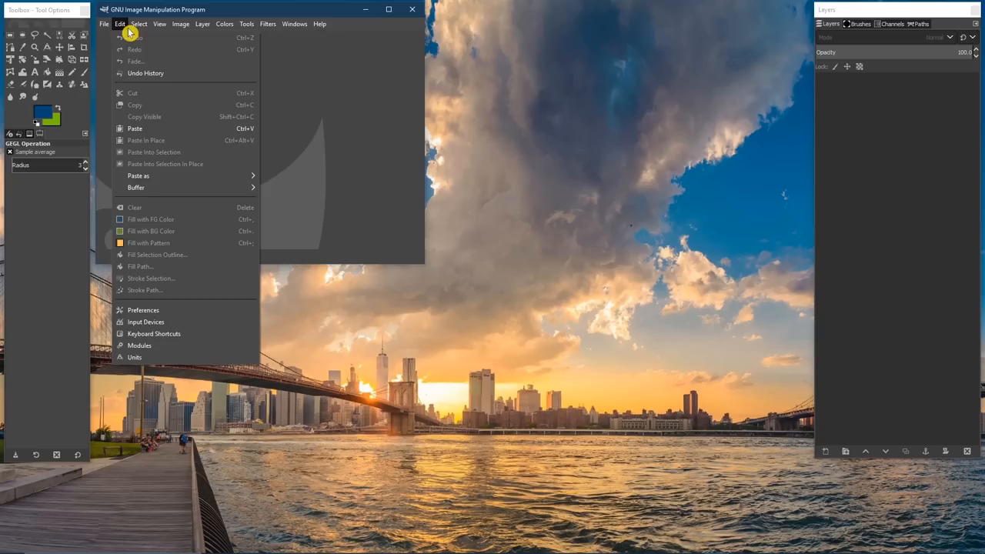
pyautogui.click(294, 25)
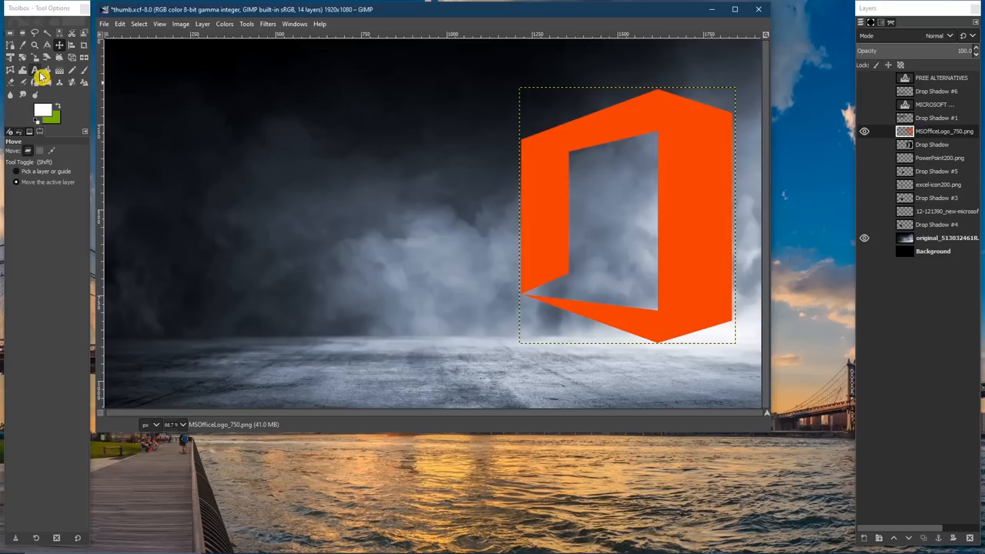
# Step: Add a white 'Add Text' text layer in a box left of the logo
pyautogui.moveTo(141, 126); pyautogui.dragTo(499, 291)
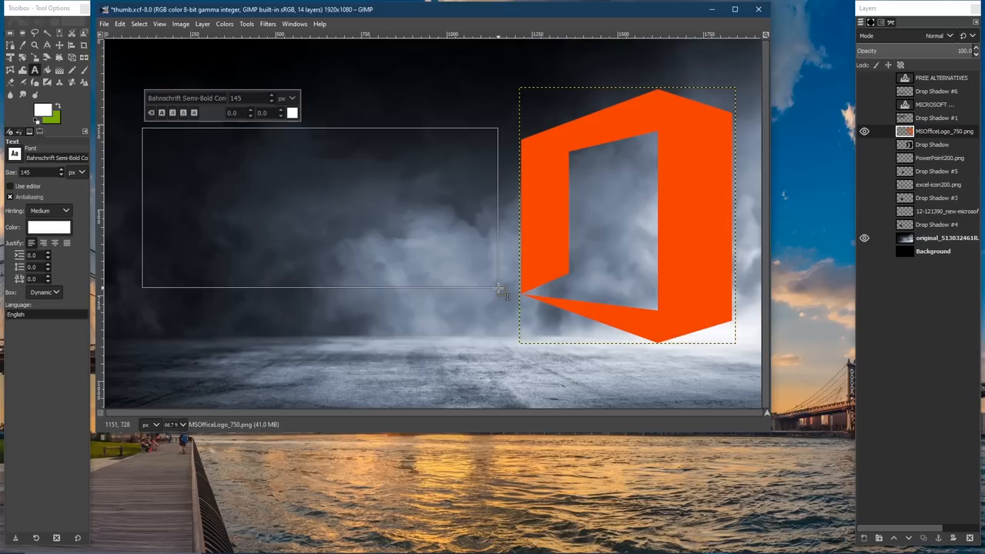
pyautogui.write('Add Text')
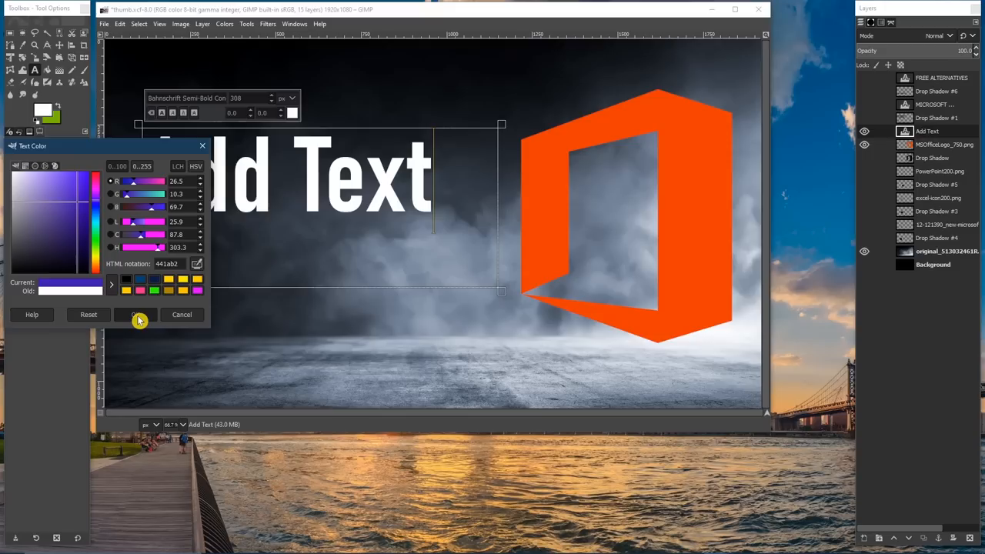
pyautogui.click(139, 314)
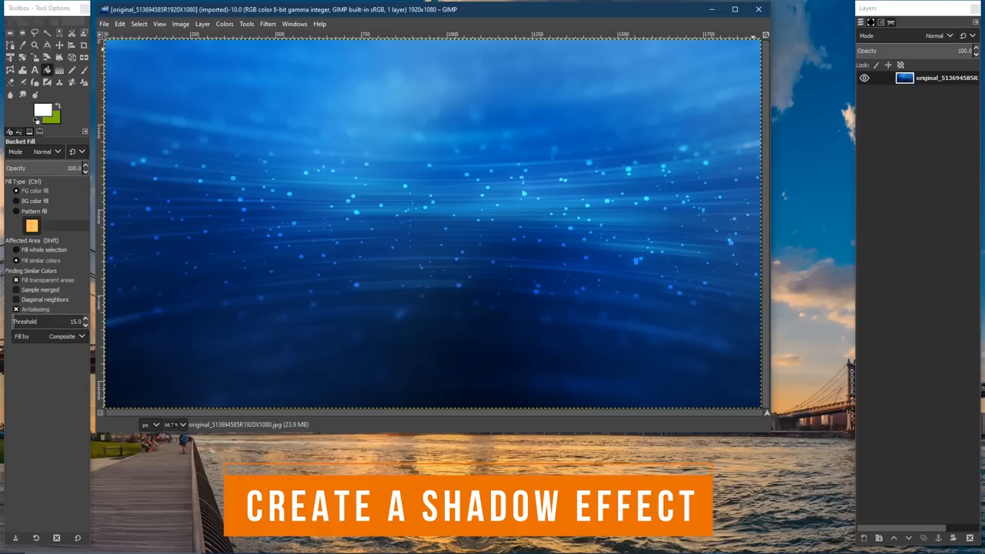
pyautogui.moveTo(60, 74)
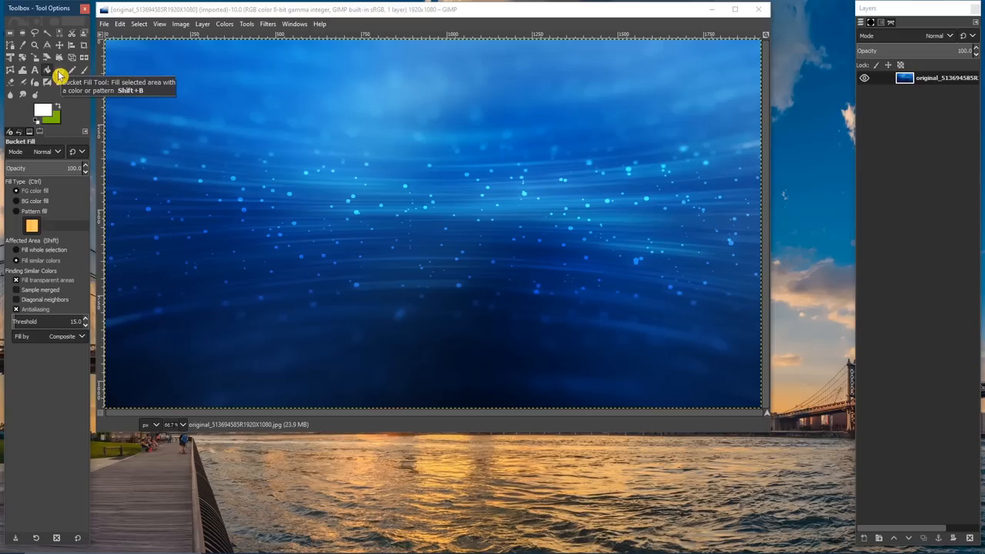
# Step: Add a wide text box spanning the image reading 'SHADOW EFFECT' in white
pyautogui.moveTo(145, 126); pyautogui.dragTo(271, 294)
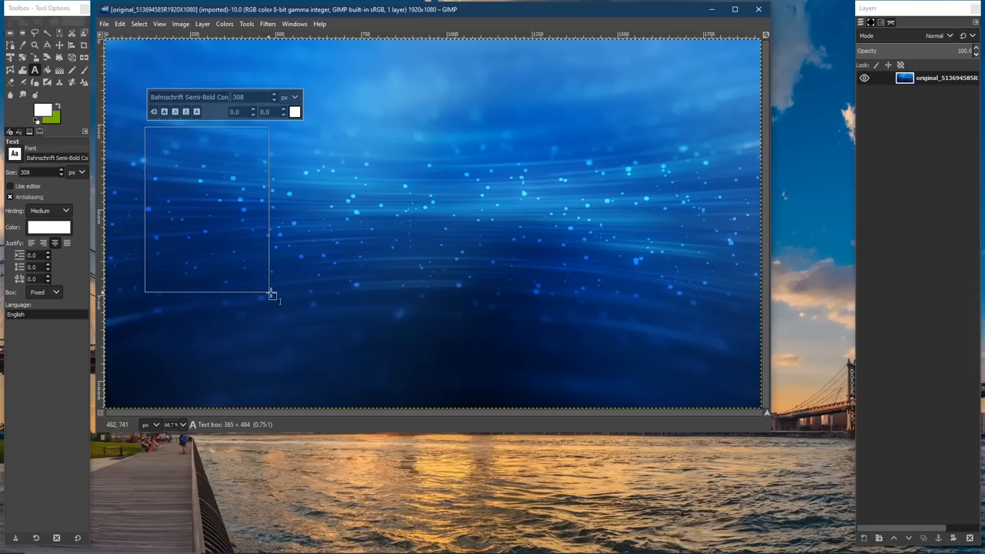
pyautogui.moveTo(270, 295); pyautogui.dragTo(737, 300)
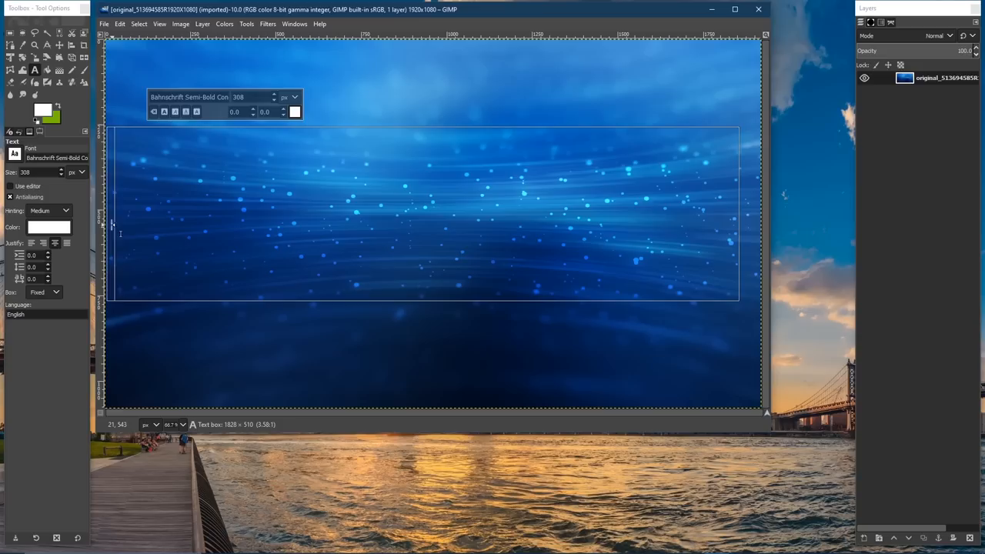
pyautogui.write('S')
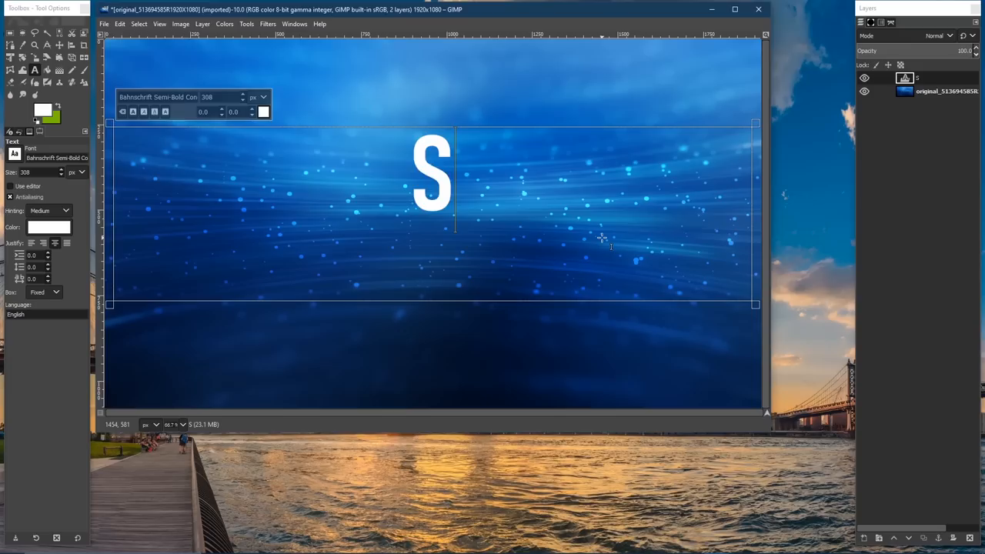
pyautogui.write('HADOW EFFECT')
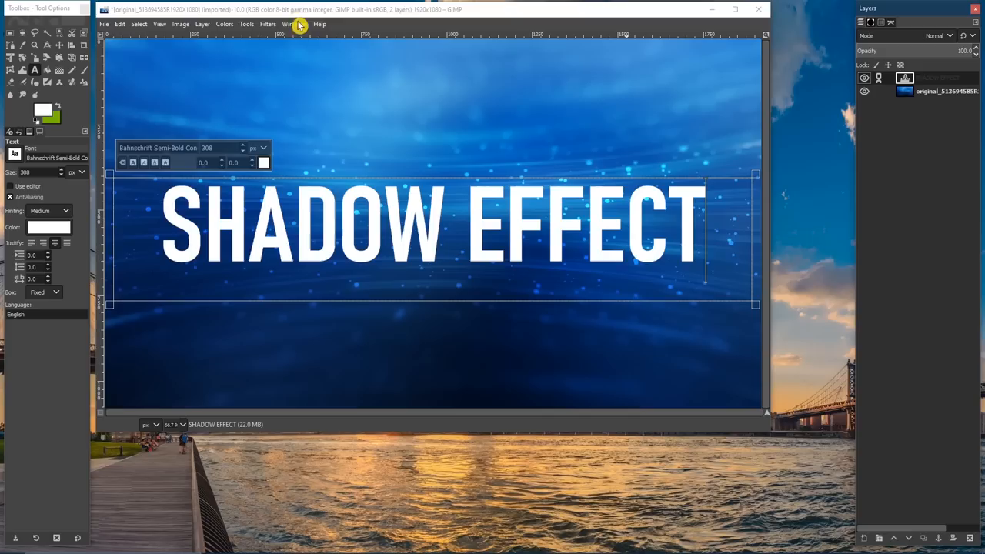
# Step: Apply the legacy Drop Shadow filter with offsets 12 and blur 12 to the text
pyautogui.click(268, 25)
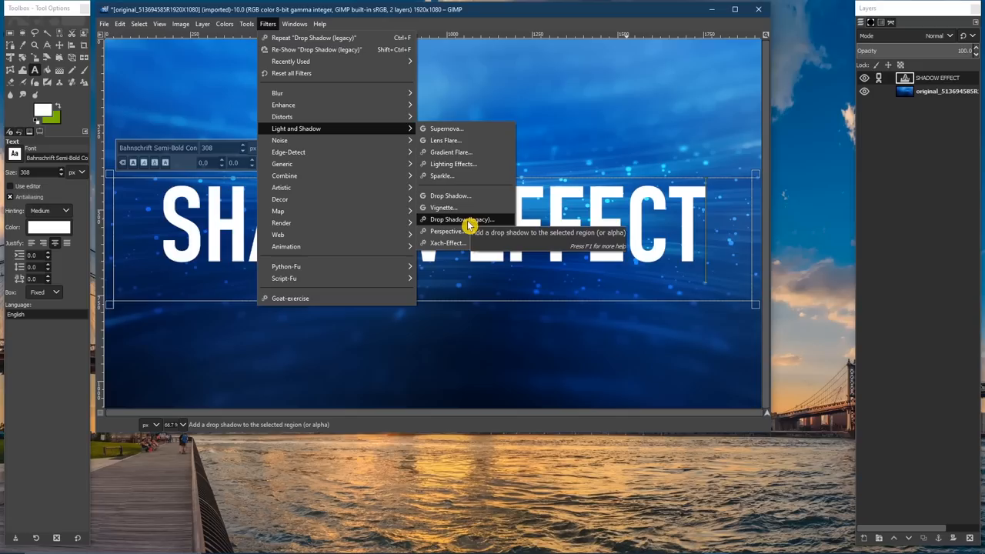
pyautogui.click(462, 218)
pyautogui.write('12')
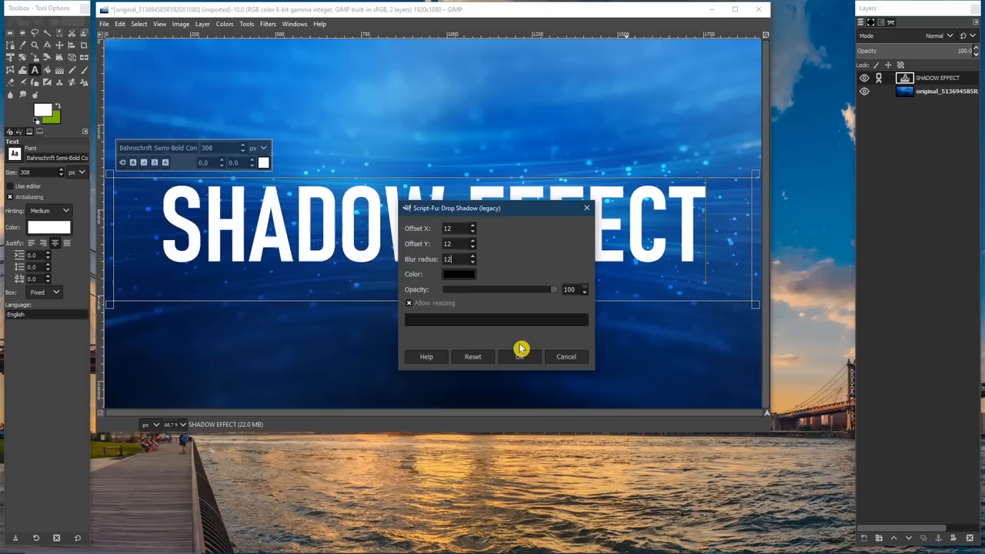
pyautogui.click(520, 357)
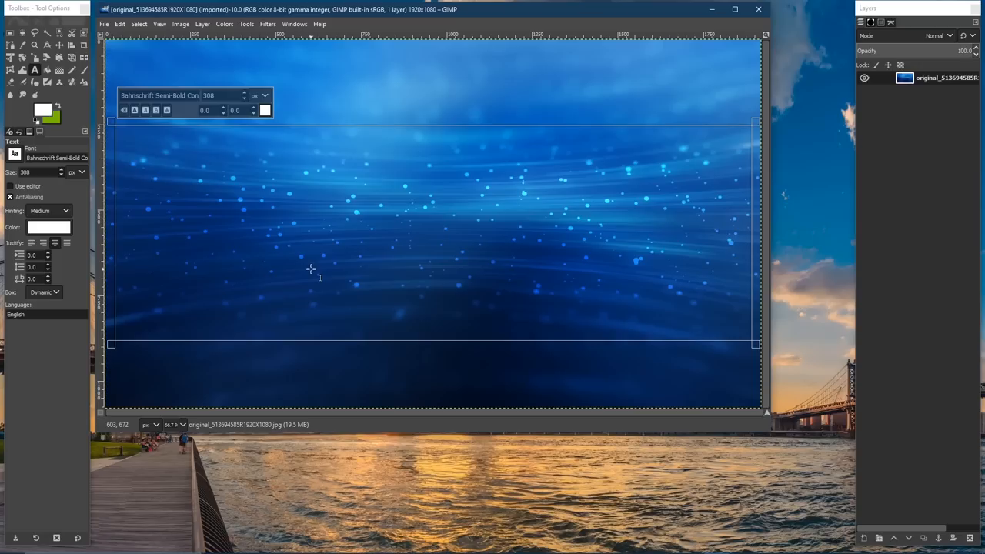
# Step: Add white 'TEXT OUTLINE' lettering in Agency FB Bold Condensed across the image
pyautogui.write('TEXT OUTLINE')
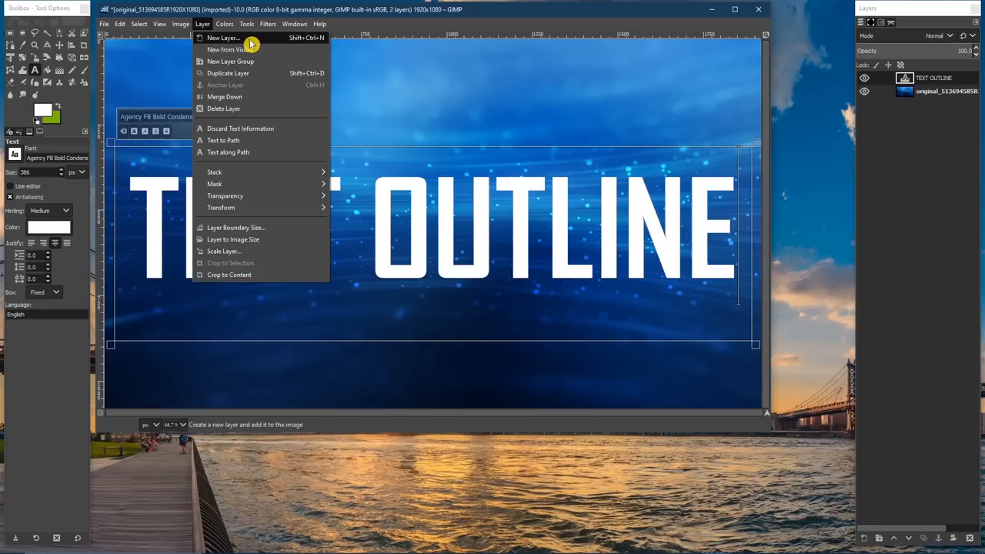
# Step: Create a new transparent 1920×1080 layer named 'Border' above the text
pyautogui.click(221, 37)
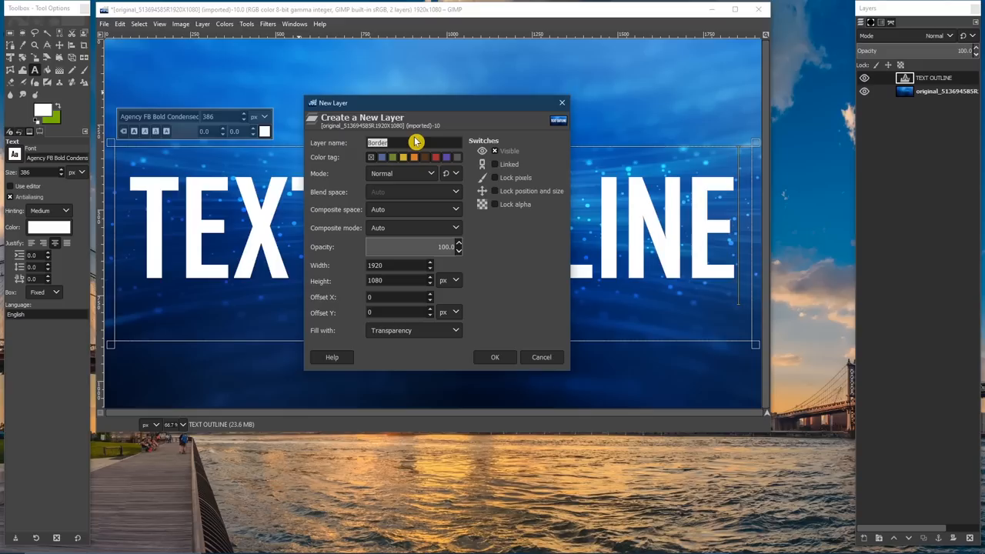
pyautogui.moveTo(501, 360)
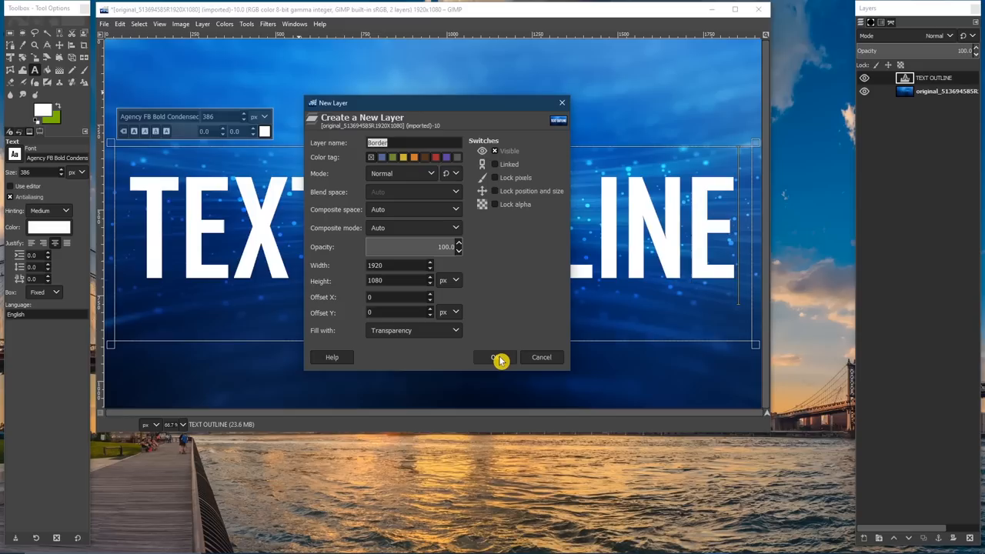
pyautogui.click(496, 357)
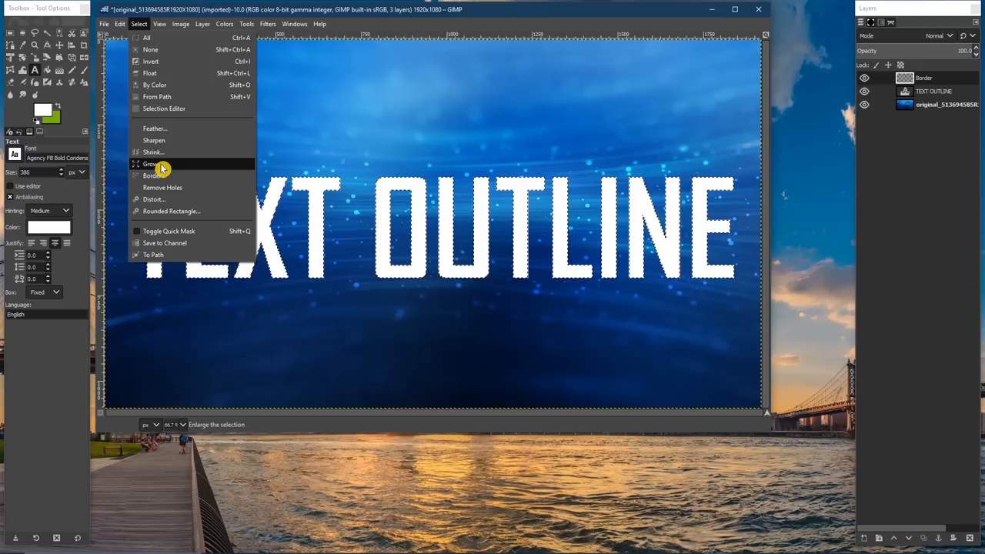
# Step: Grow the selection around the letters and choose a foreground colour for the outline fill
pyautogui.click(151, 163)
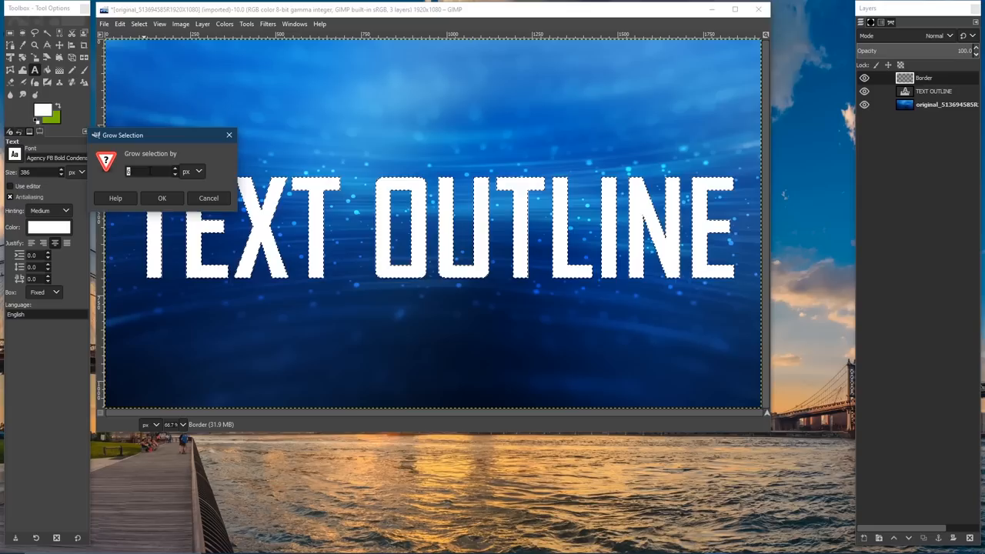
pyautogui.click(162, 197)
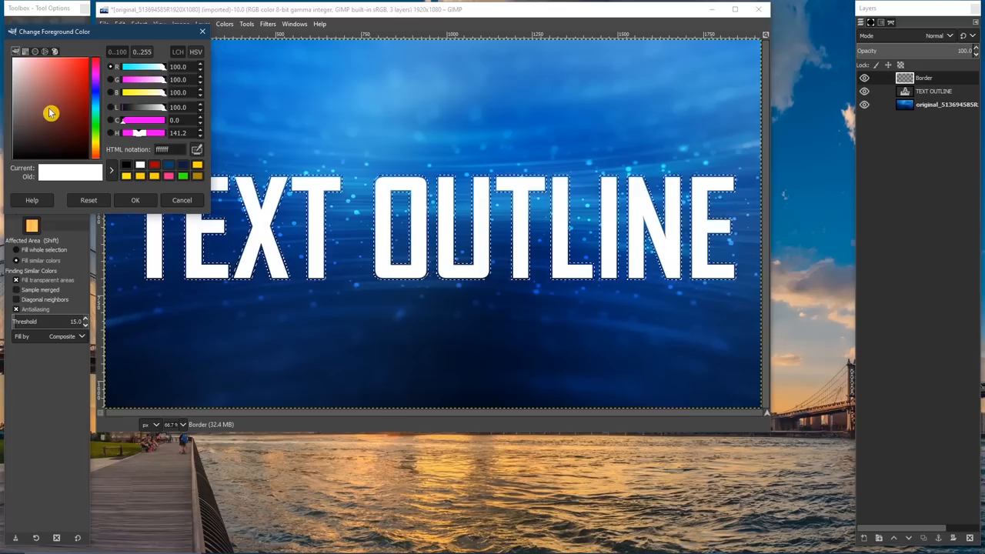
pyautogui.click(135, 200)
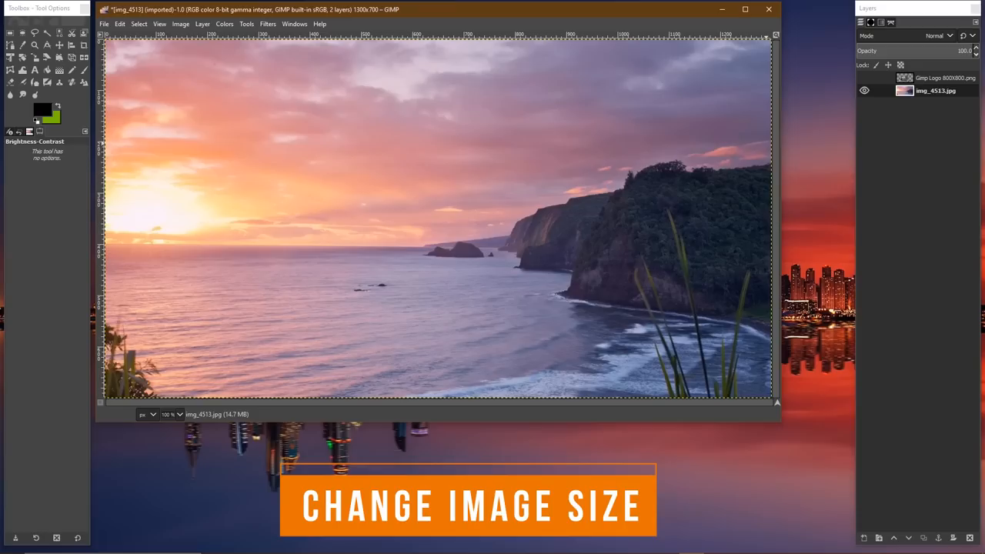
# Step: Scale the sunset image to 1000×538 pixels via Scale Image
pyautogui.click(180, 24)
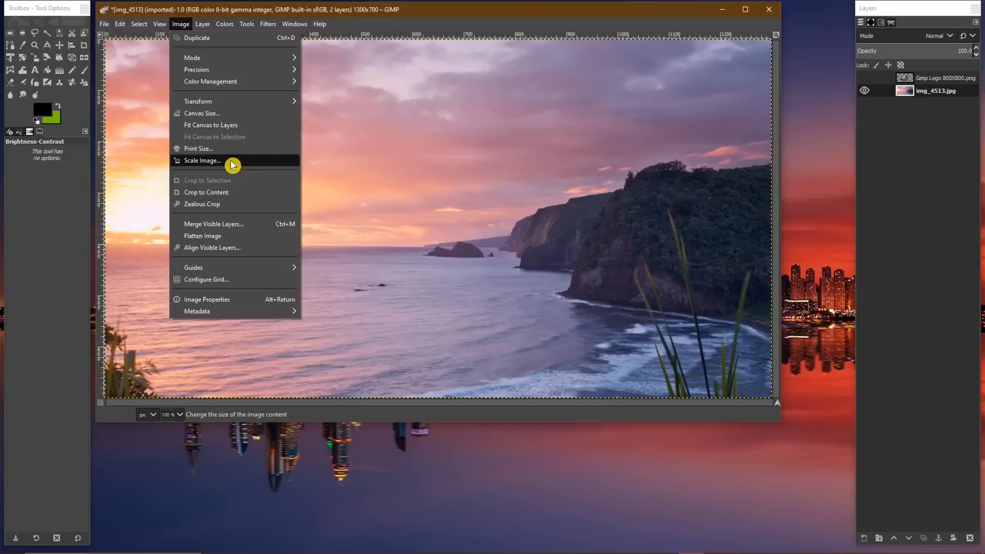
pyautogui.click(203, 160)
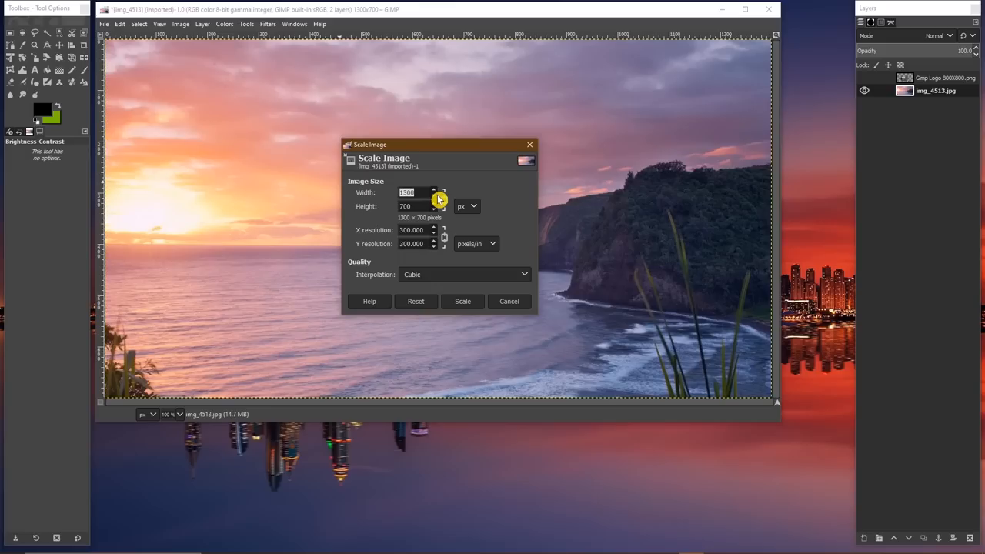
pyautogui.click(468, 206)
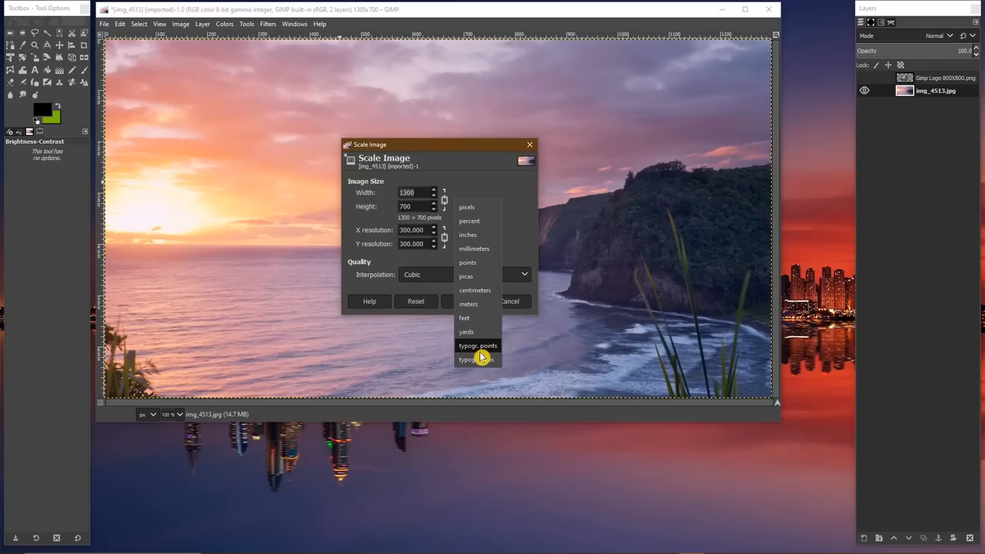
pyautogui.click(466, 206)
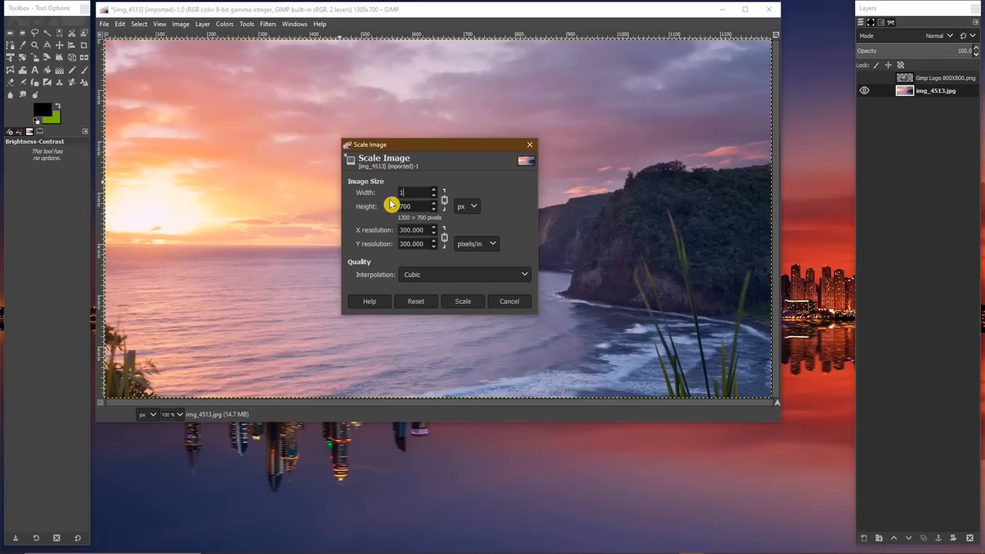
pyautogui.write('1000')
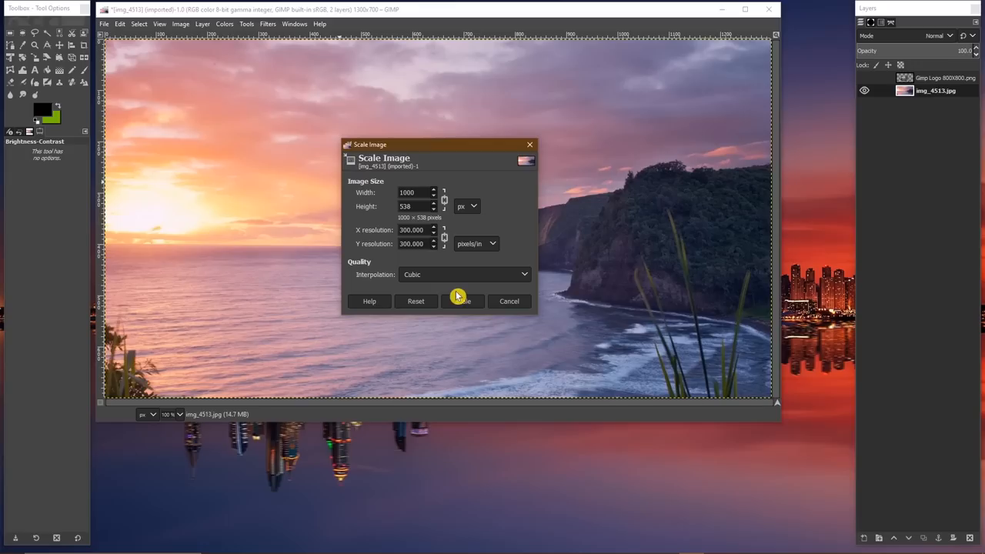
pyautogui.click(462, 300)
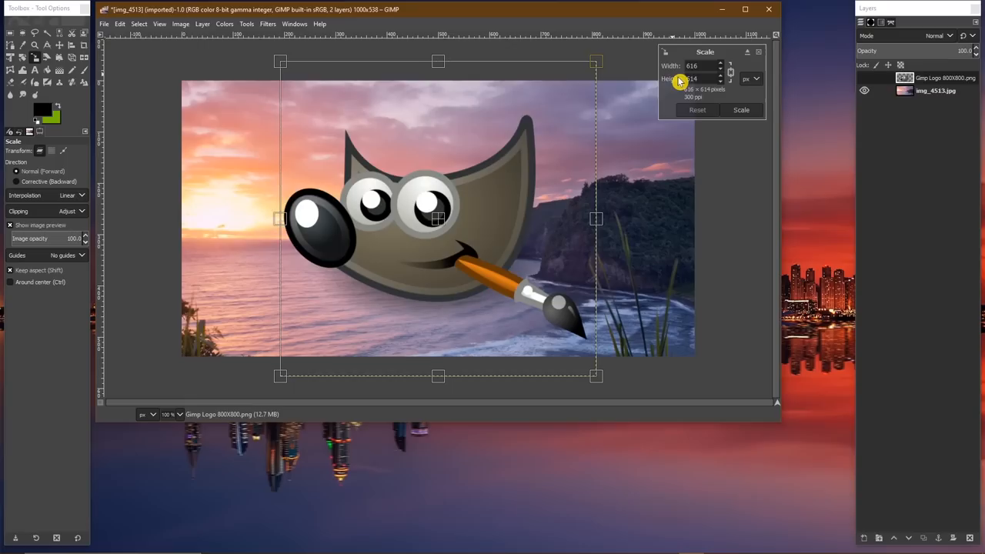
# Step: Scale the mascot logo layer to 400×399 pixels with linked proportions
pyautogui.click(753, 78)
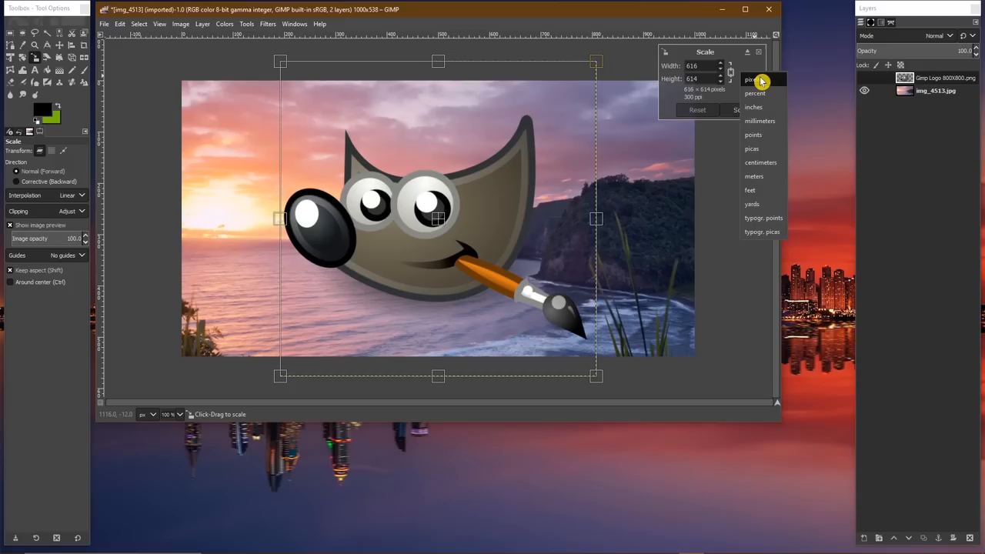
pyautogui.click(750, 80)
pyautogui.write('400')
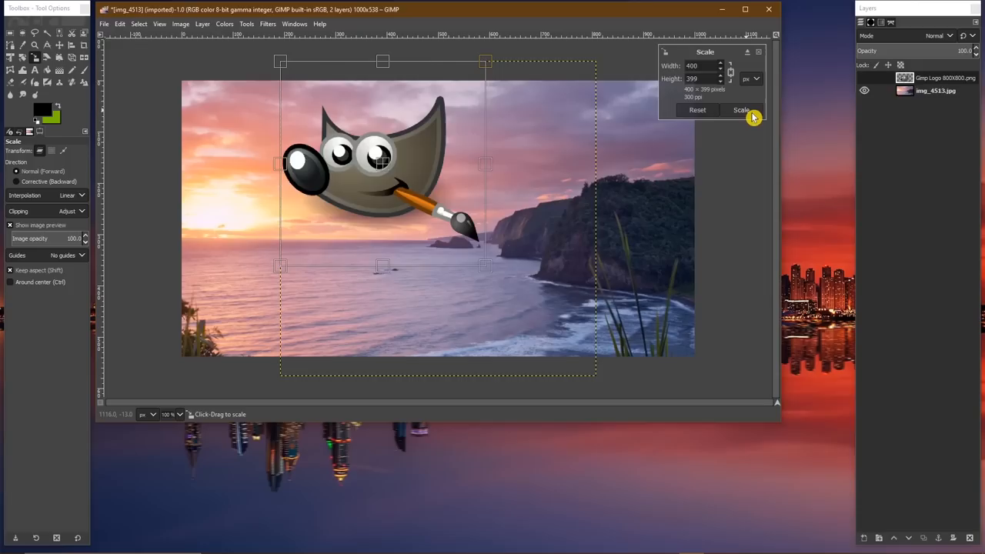
pyautogui.click(742, 109)
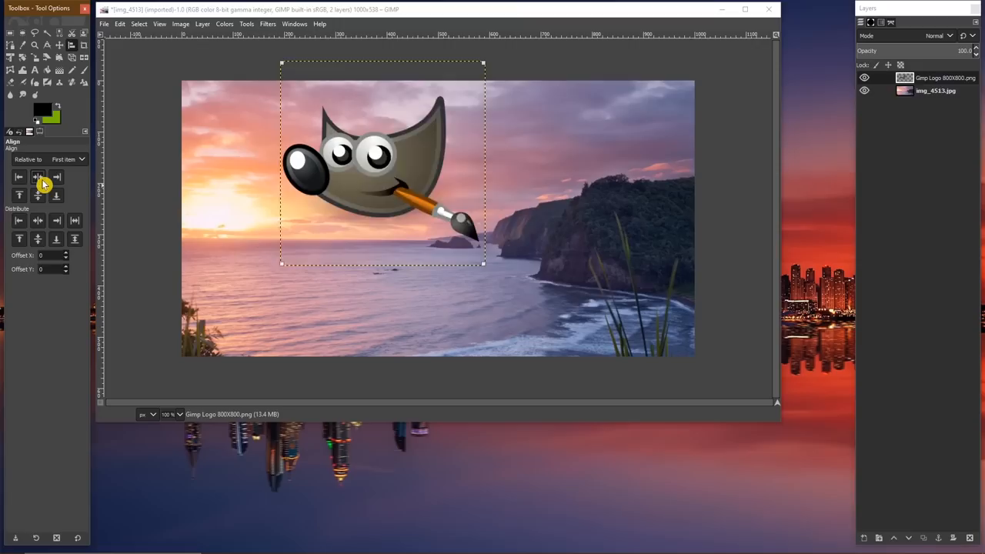
# Step: Centre the mascot logo horizontally relative to the image with the Align tool
pyautogui.click(37, 194)
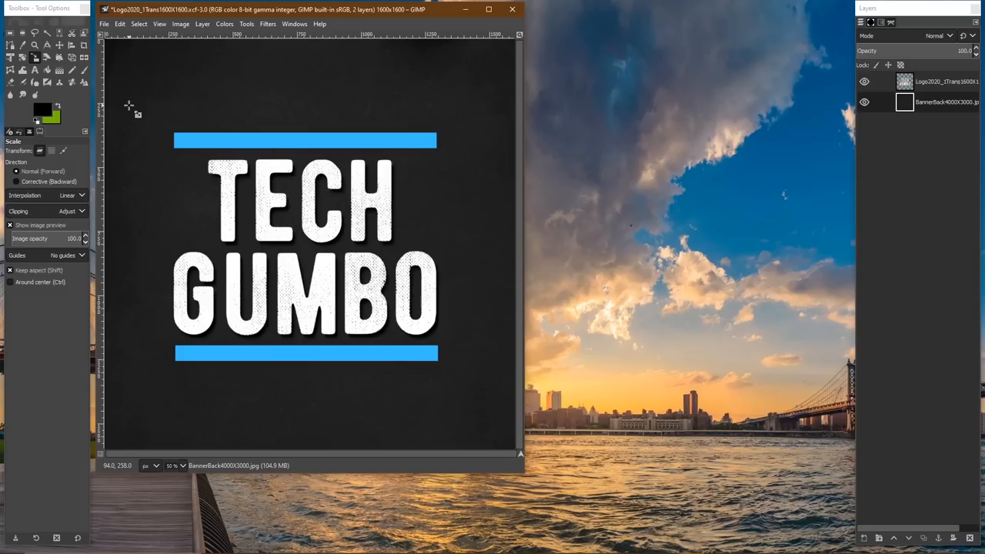
pyautogui.moveTo(25, 62)
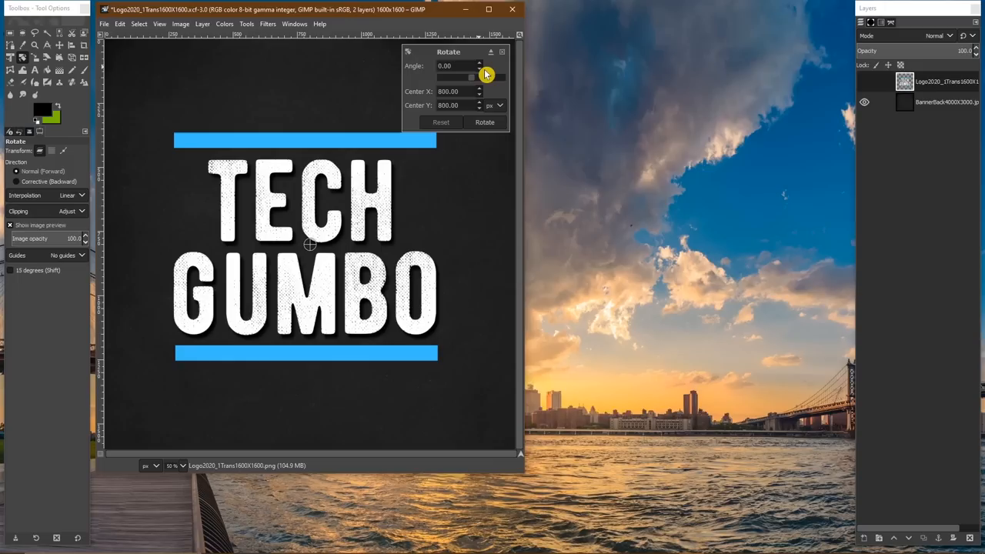
# Step: Rotate the TECH GUMBO logo layer by dragging the Angle slider
pyautogui.moveTo(480, 77); pyautogui.dragTo(470, 77)
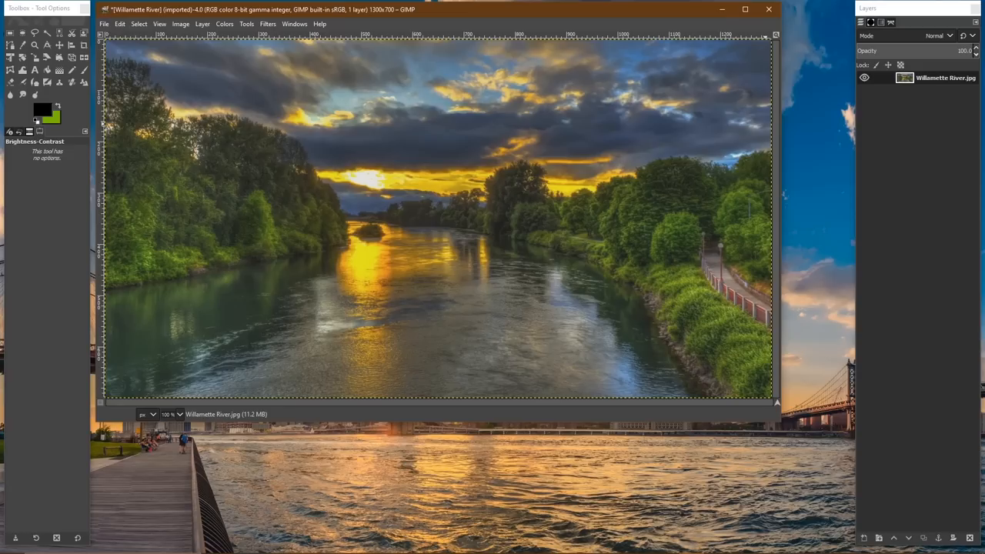
# Step: Raise the river sunset photo's contrast to about 20 via Brightness-Contrast
pyautogui.click(224, 24)
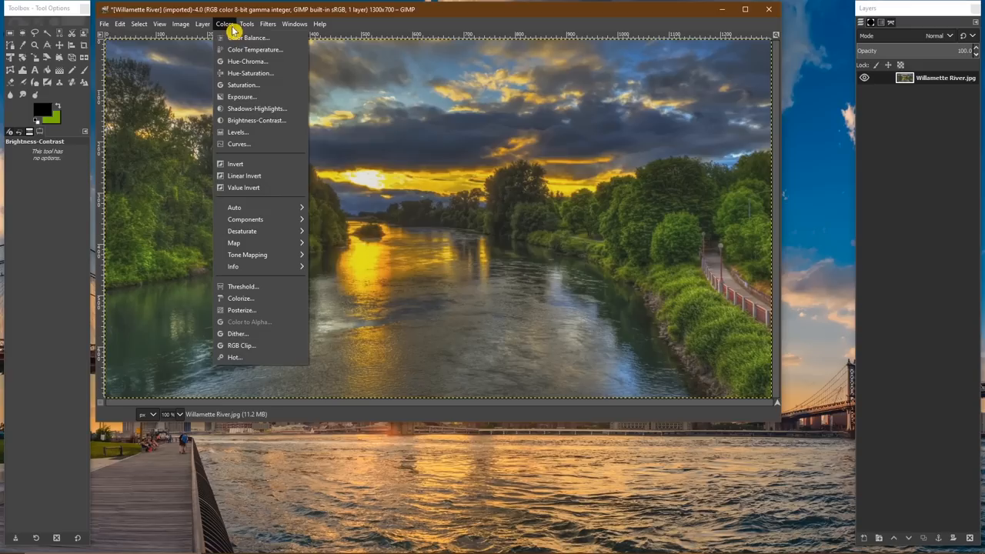
pyautogui.moveTo(241, 96)
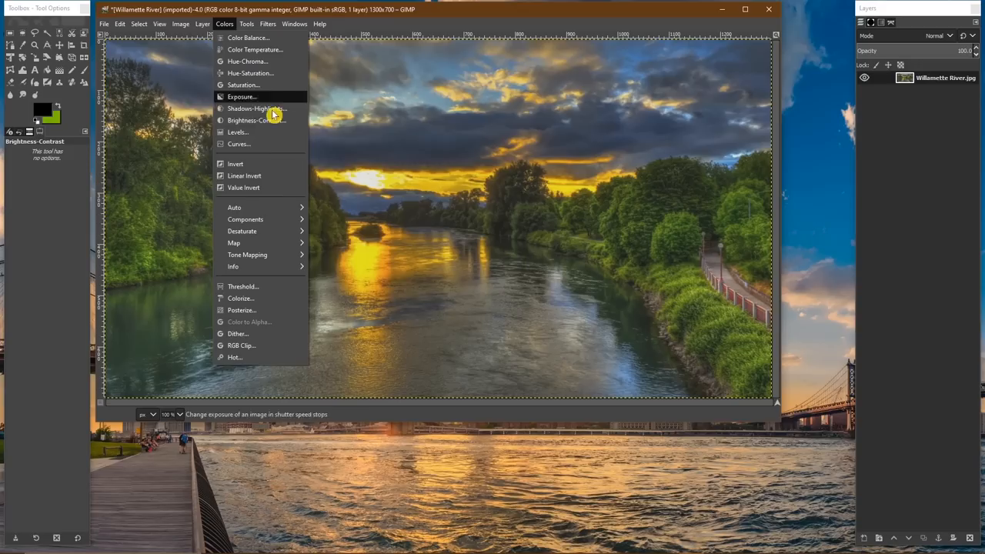
pyautogui.moveTo(283, 124)
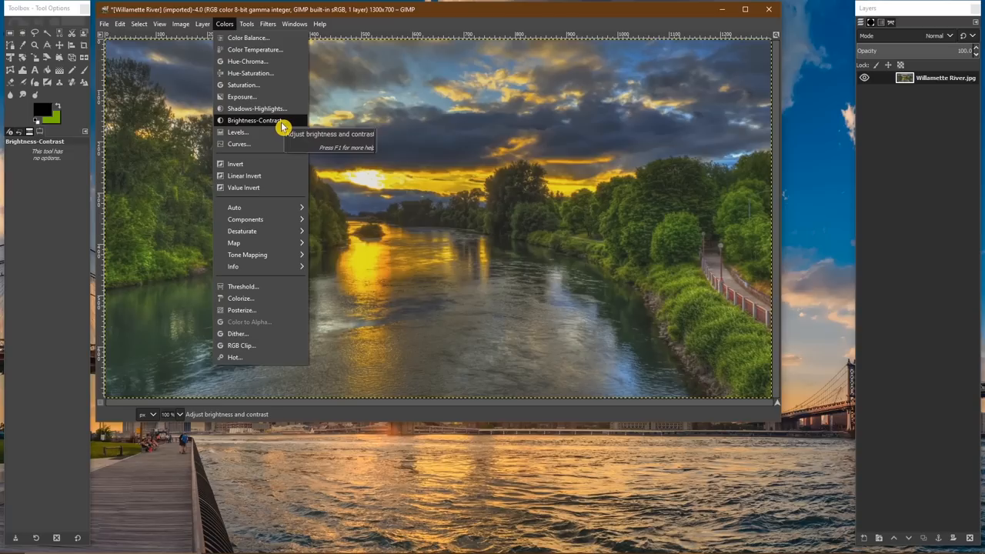
pyautogui.click(254, 120)
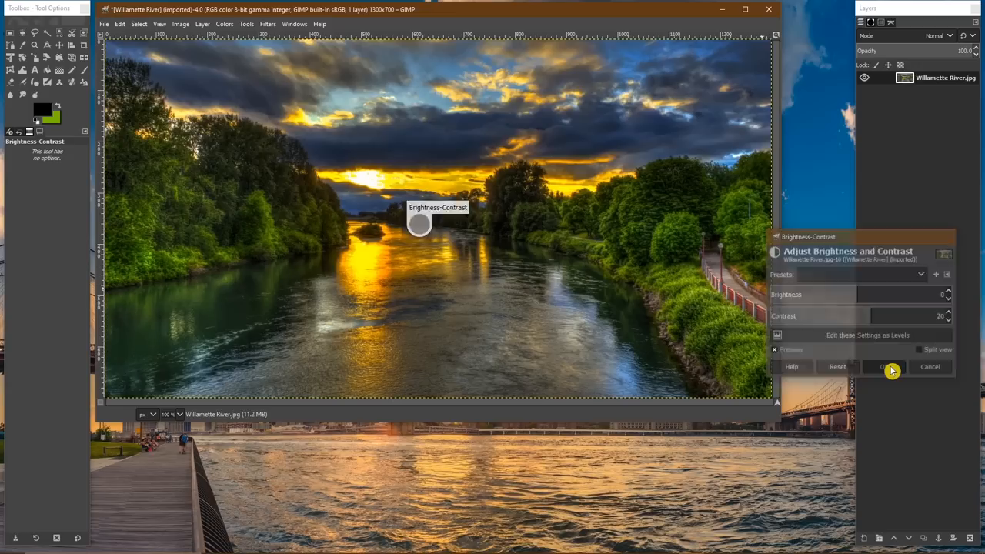
pyautogui.click(883, 367)
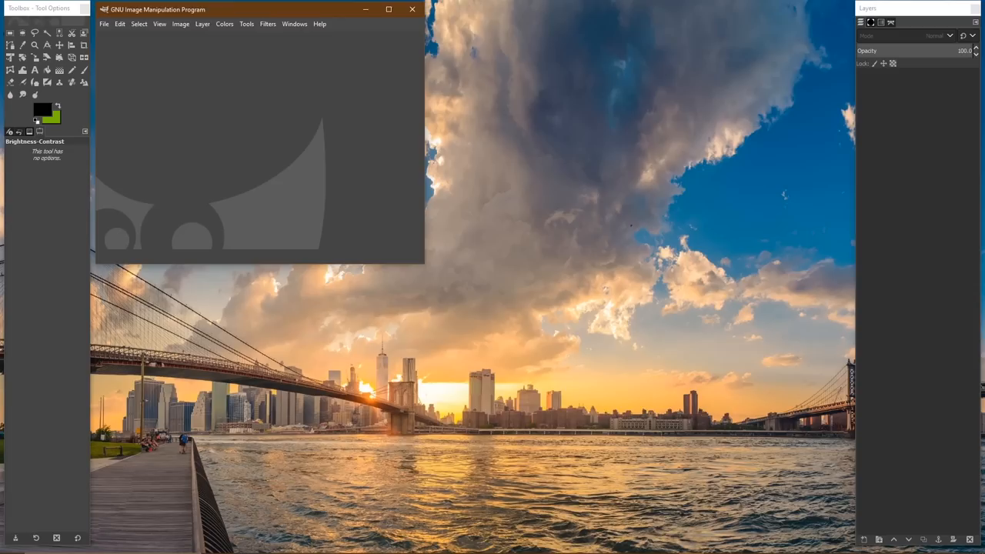
# Step: Preview the Gray and Light interface themes in Preferences, then return to Dark
pyautogui.click(120, 24)
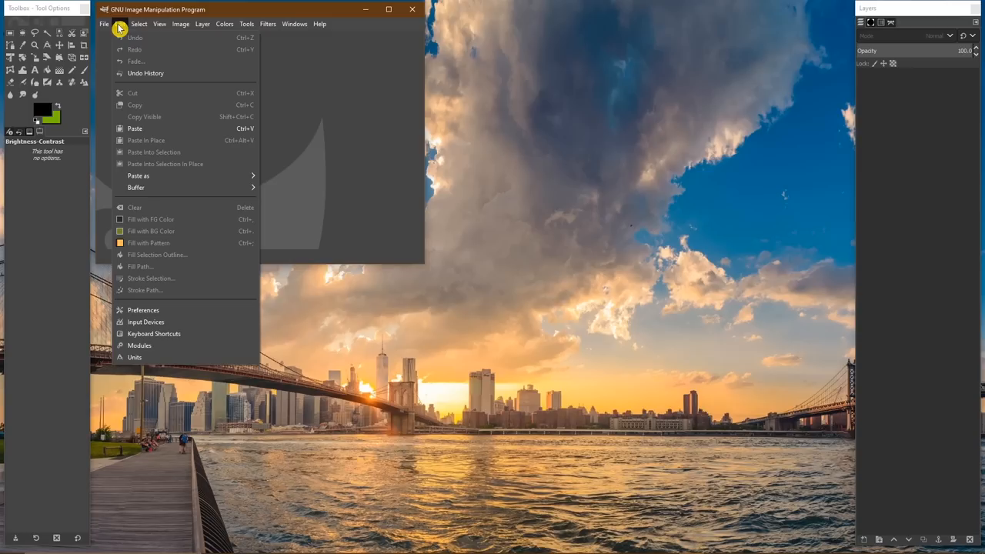
pyautogui.click(143, 309)
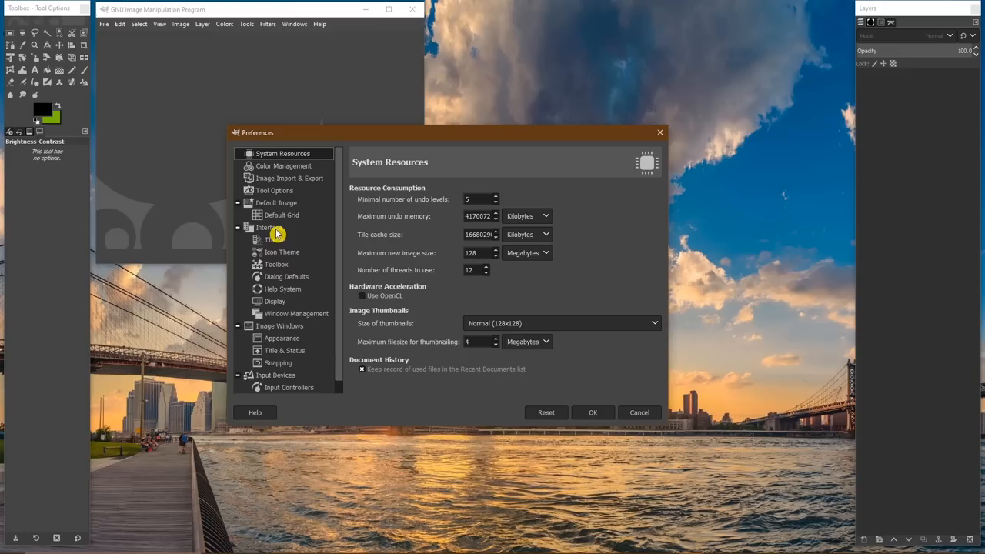
pyautogui.click(274, 240)
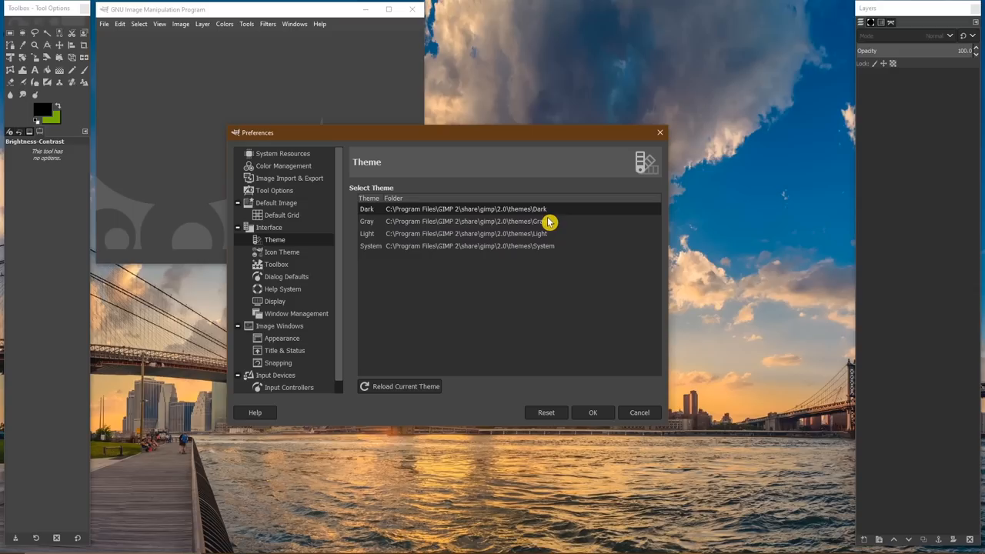
pyautogui.click(461, 234)
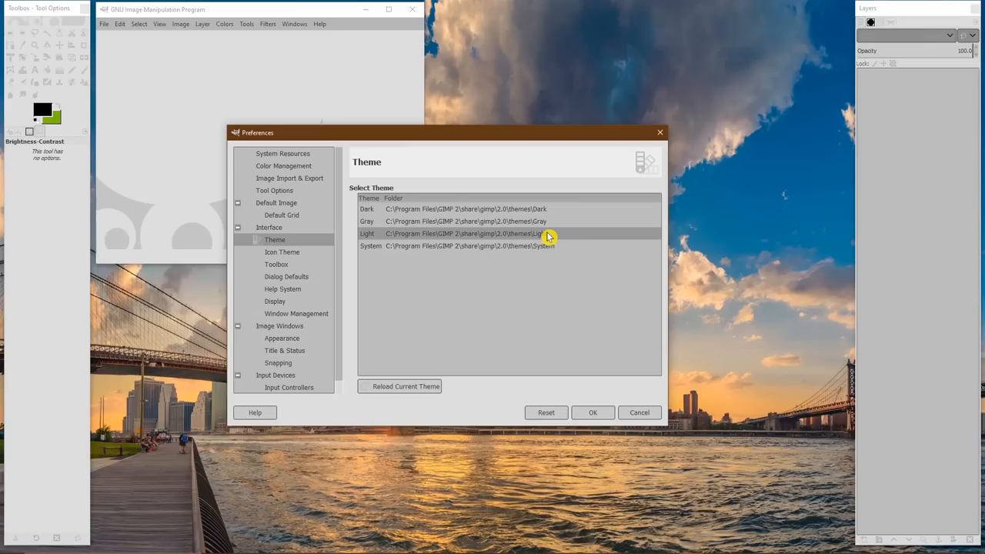
pyautogui.click(446, 247)
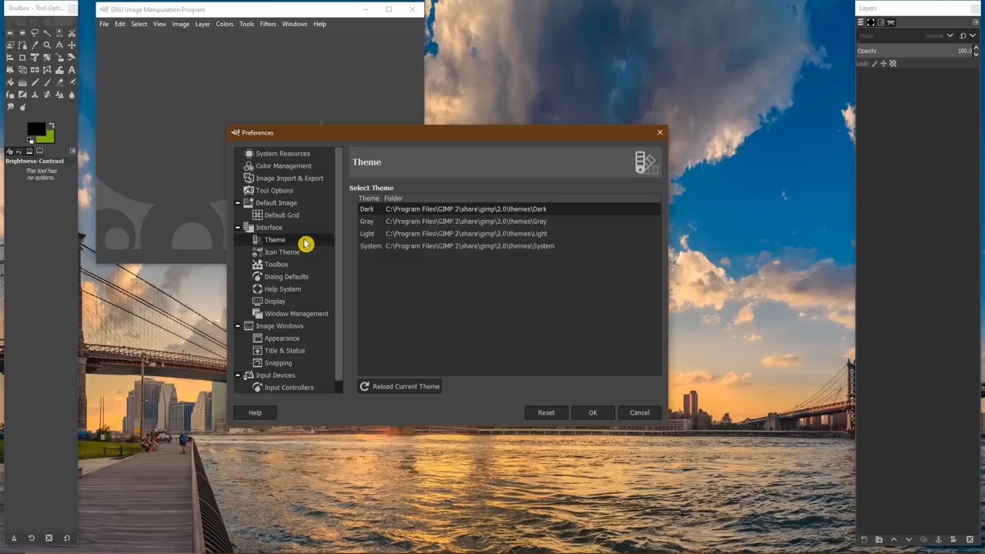
pyautogui.click(282, 252)
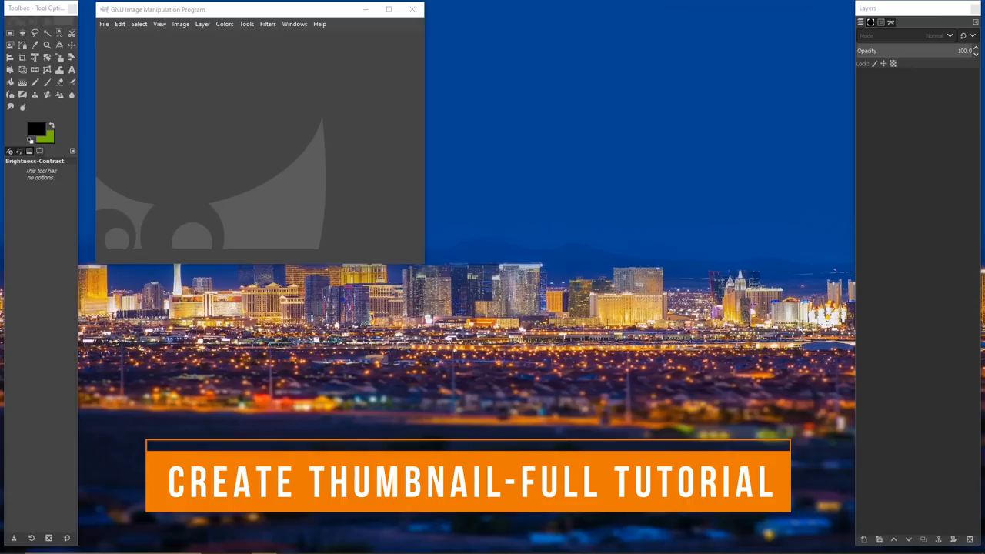
# Step: Start a new image from the File menu for the 1920×1080, 300 ppi canvas
pyautogui.click(103, 25)
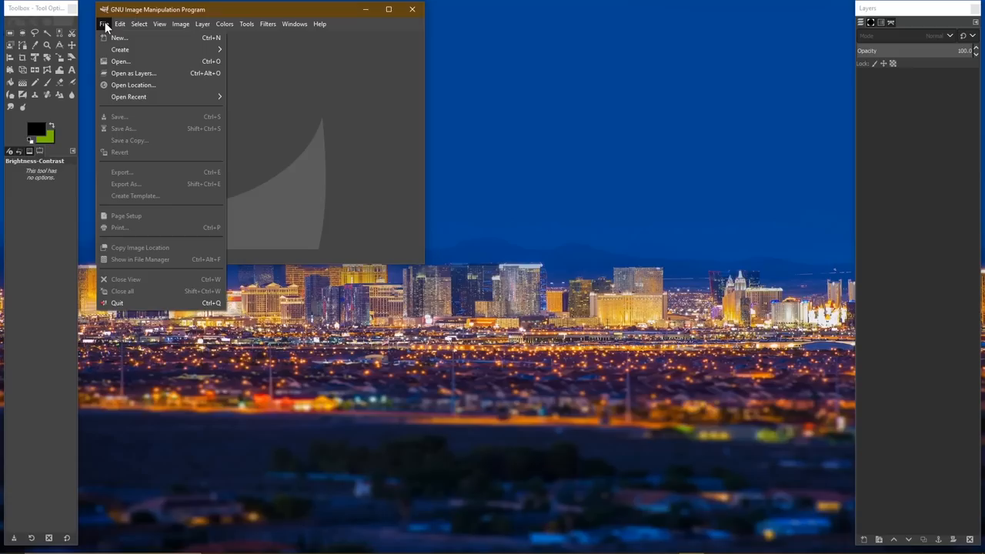
pyautogui.click(118, 36)
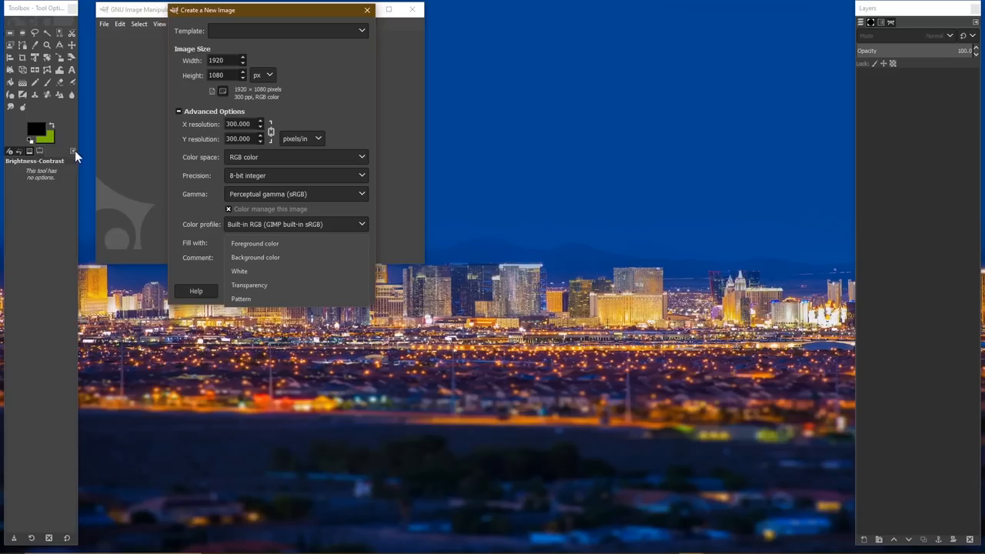
pyautogui.moveTo(250, 284)
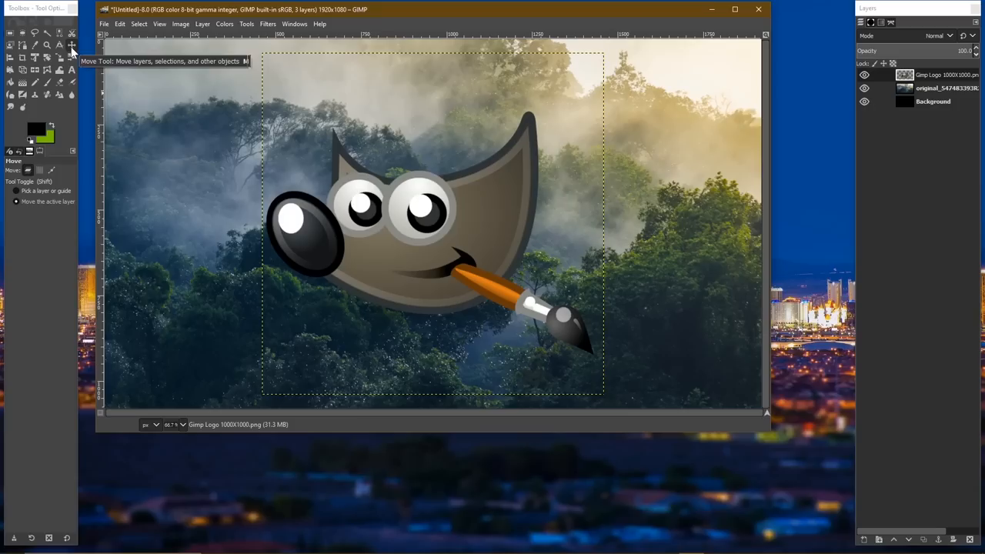
pyautogui.moveTo(415, 255)
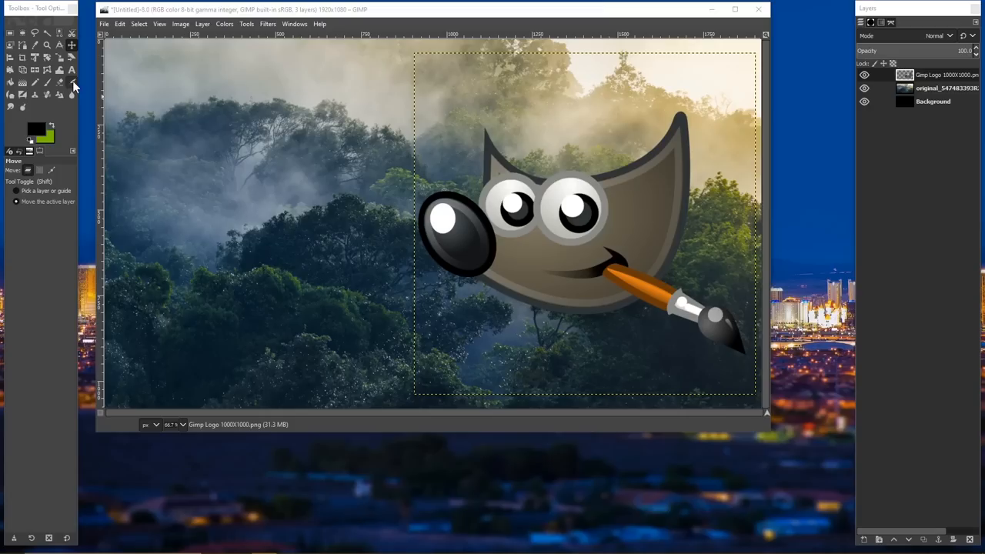
# Step: Draw a text box in the upper left with Bahnschrift Bold Condensed in white
pyautogui.click(71, 71)
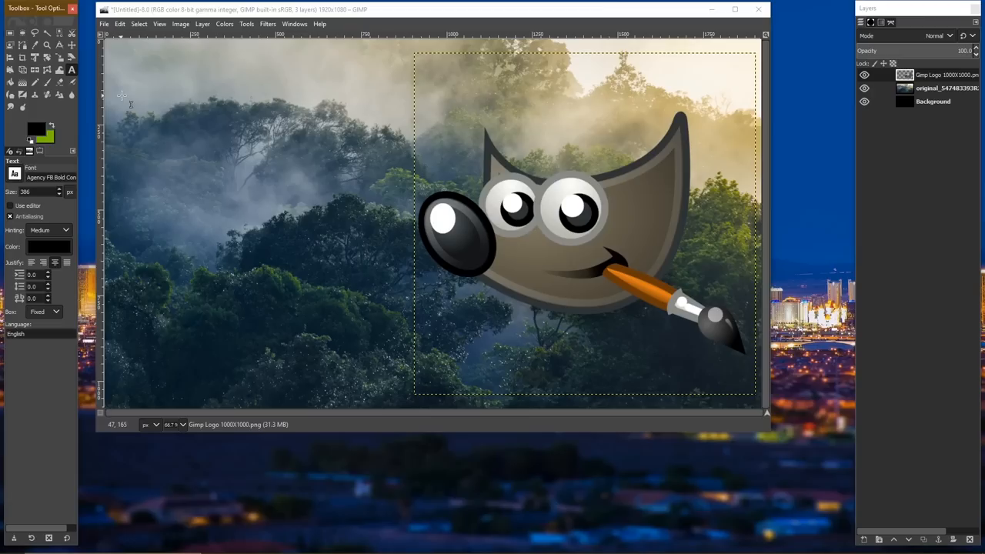
pyautogui.moveTo(120, 85); pyautogui.dragTo(408, 208)
pyautogui.write('150')
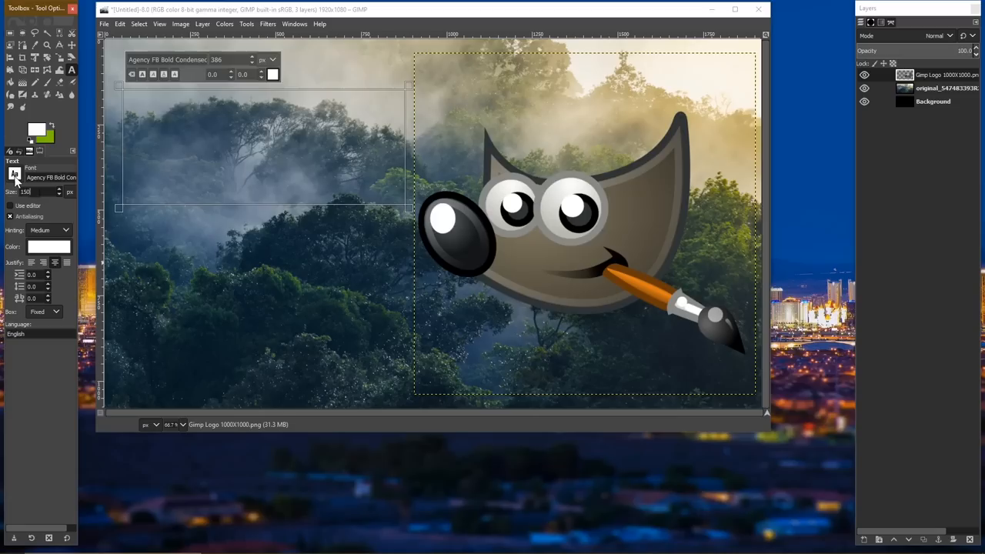
pyautogui.click(14, 177)
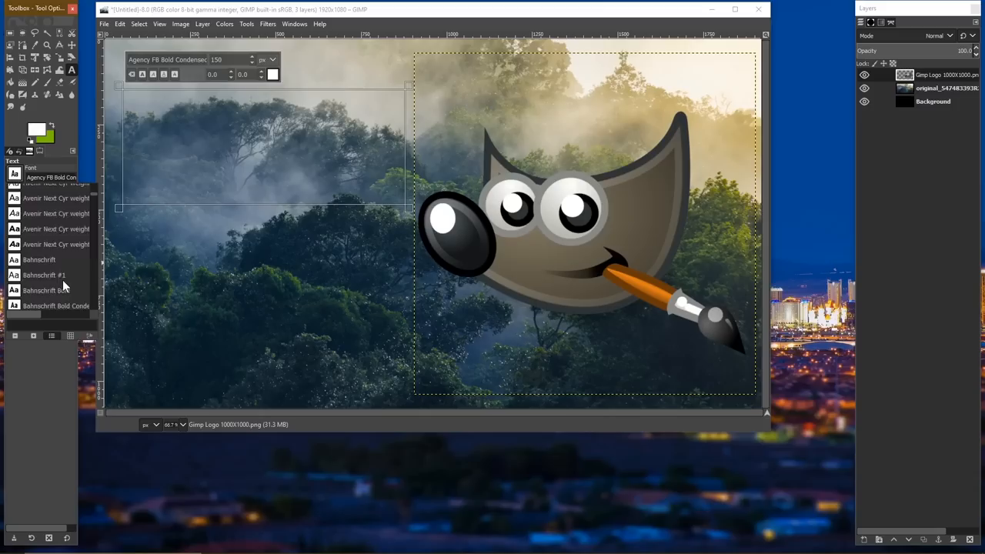
pyautogui.click(56, 305)
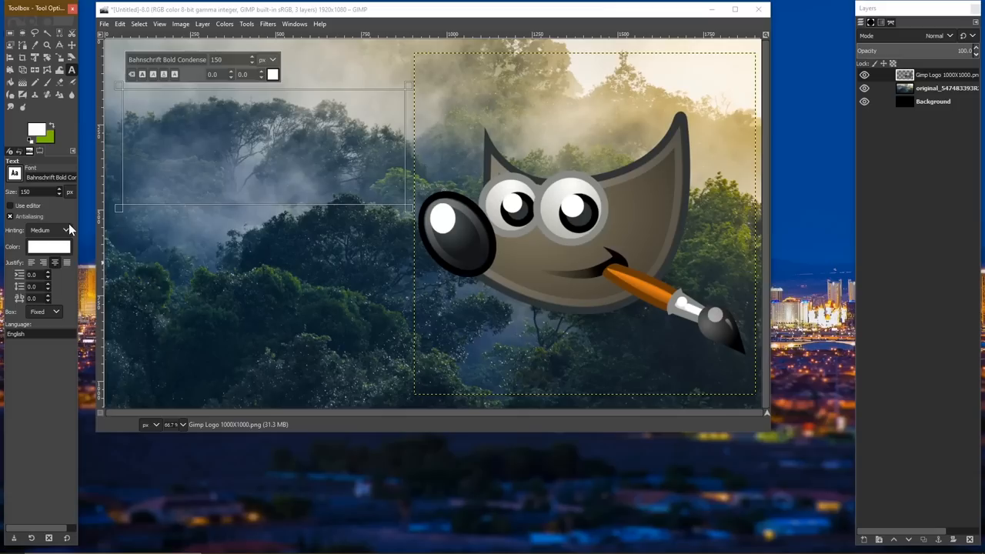
# Step: Enter the titles 'GIMP' and 'TIPS & TRICKS' as stacked text layers
pyautogui.write('GIMP')
pyautogui.write('250')
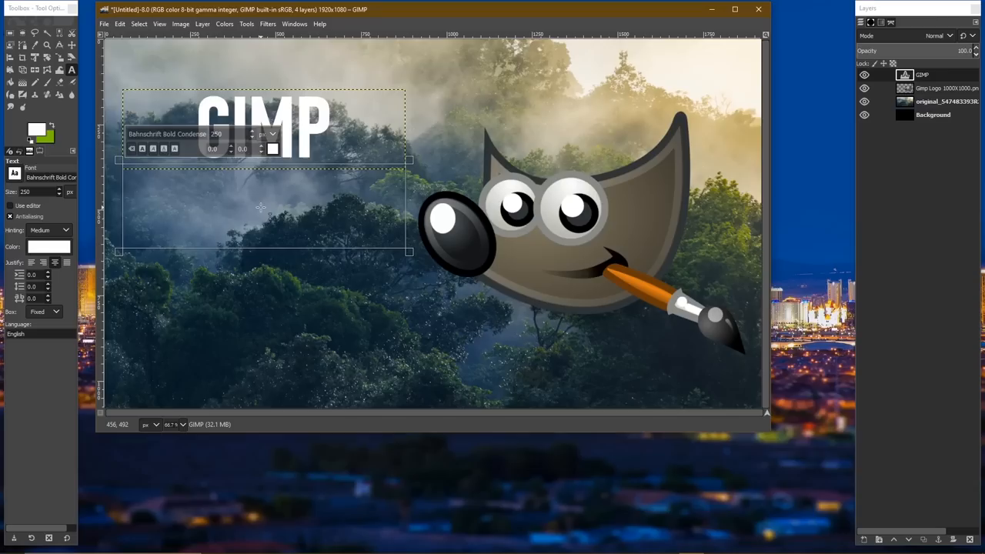
pyautogui.write('TIPS &')
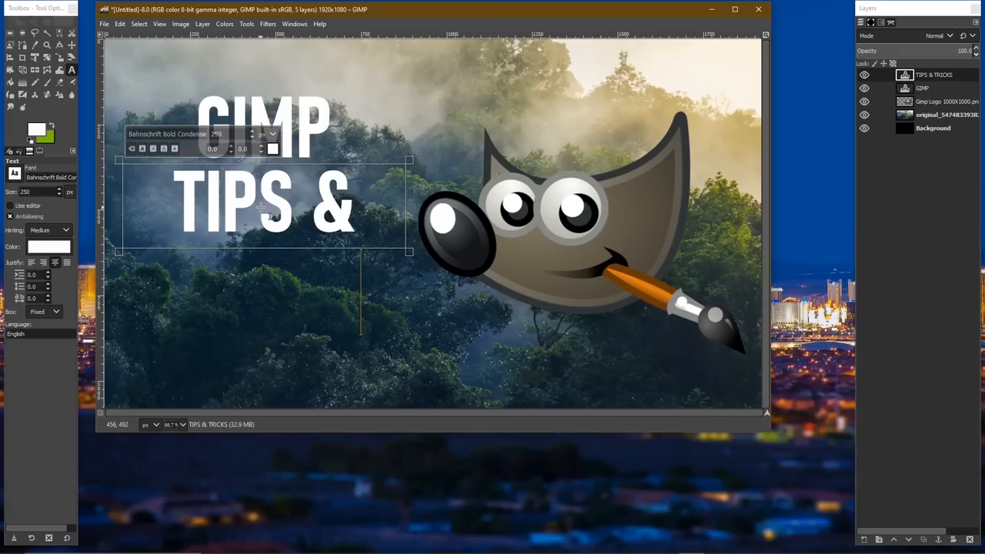
pyautogui.moveTo(60, 191)
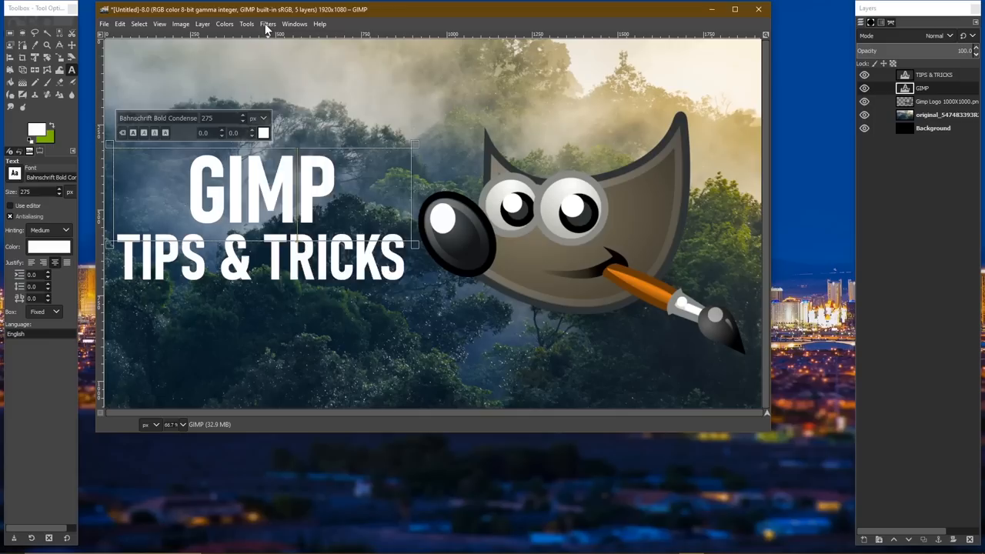
# Step: Apply Drop Shadow (legacy) to the title text layer
pyautogui.click(268, 25)
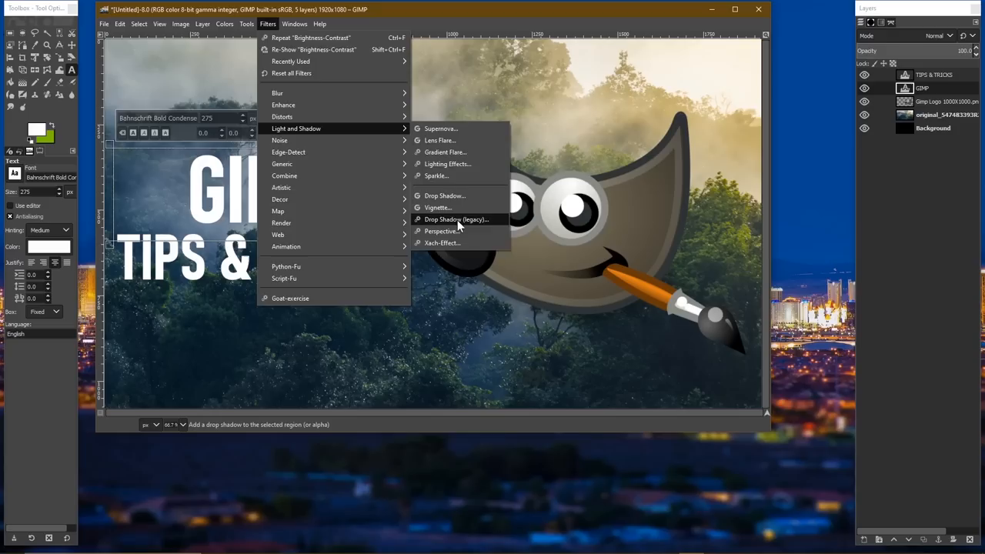
pyautogui.click(455, 219)
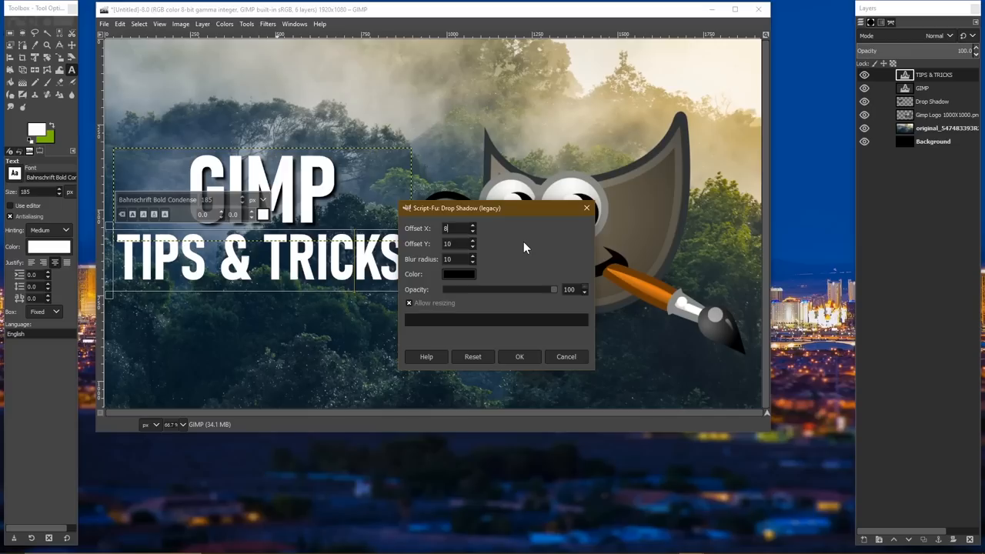
pyautogui.click(519, 357)
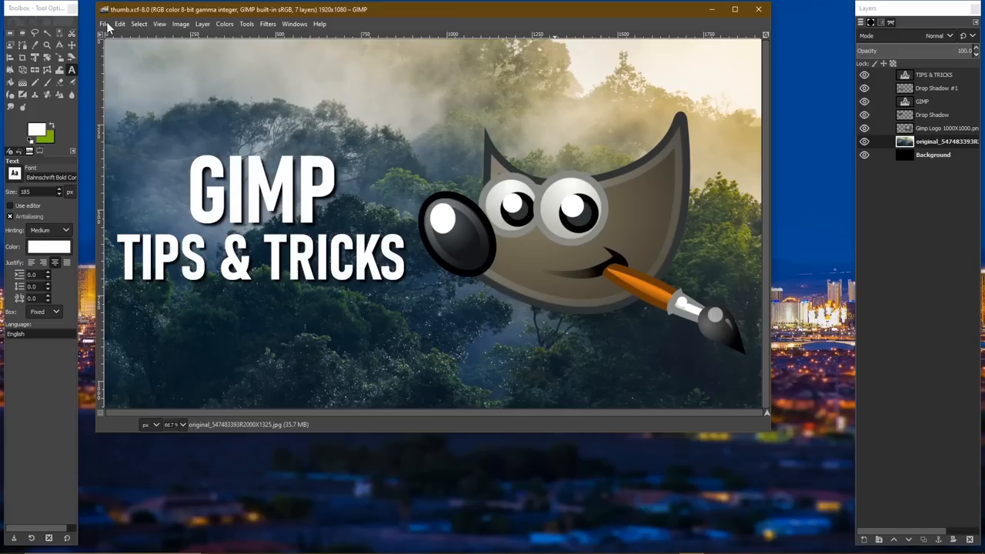
# Step: Save the project as thumb.xcf
pyautogui.click(104, 25)
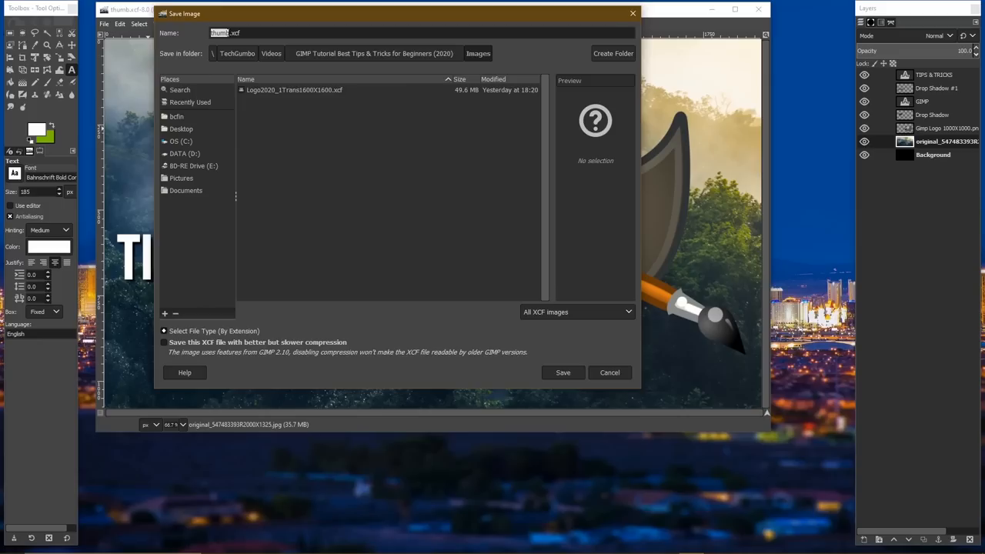
pyautogui.moveTo(367, 213)
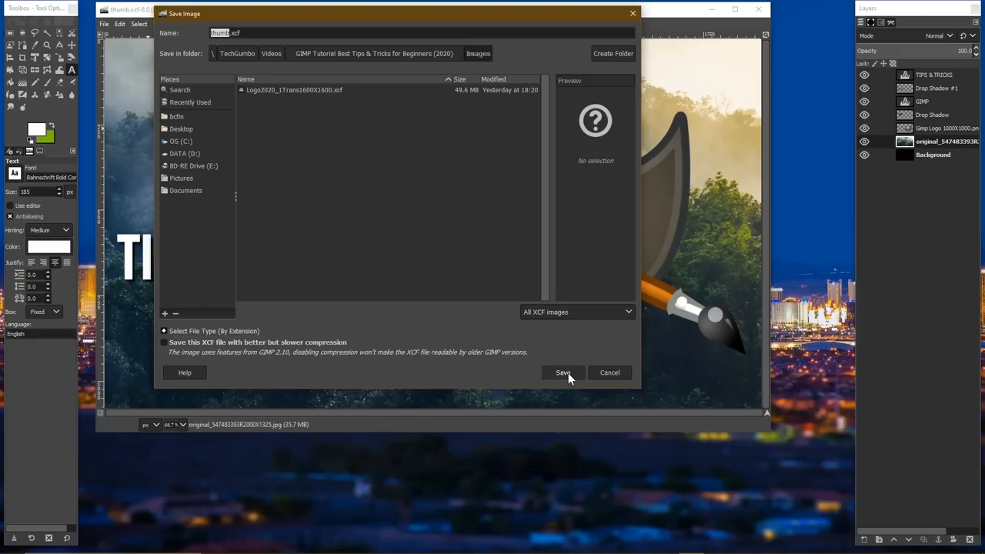
pyautogui.click(104, 24)
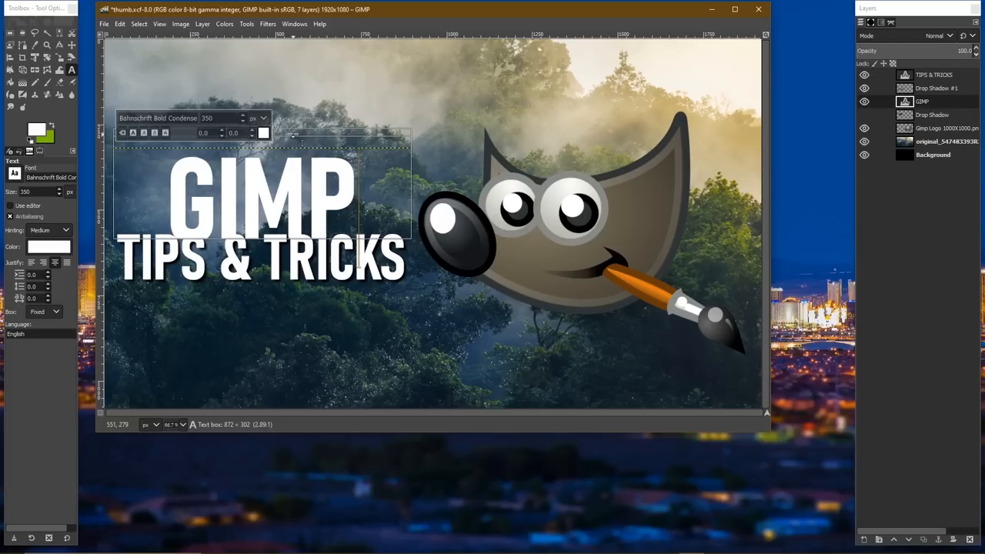
# Step: Apply Drop Shadow (legacy) with offsets and blur 12 to the enlarged GIMP title
pyautogui.click(267, 25)
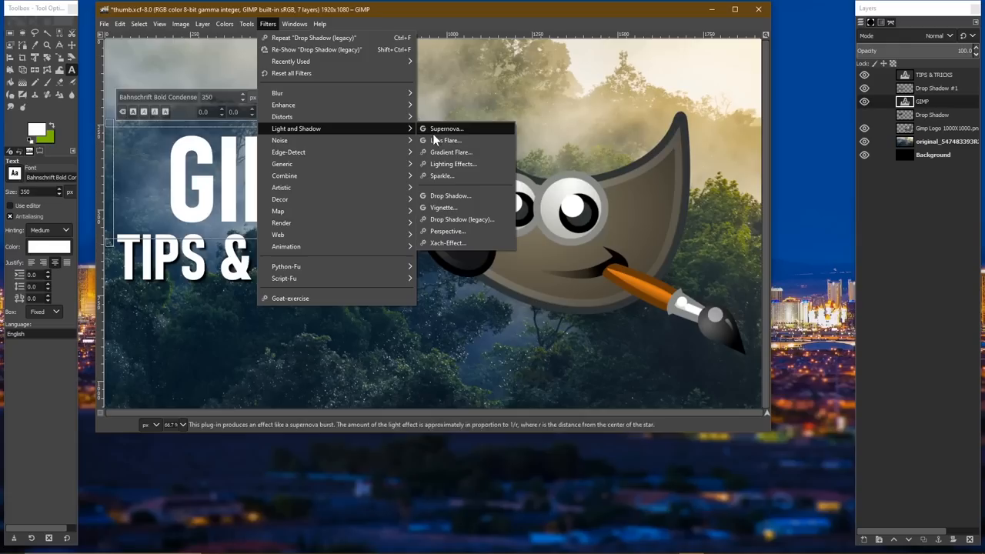
pyautogui.click(461, 218)
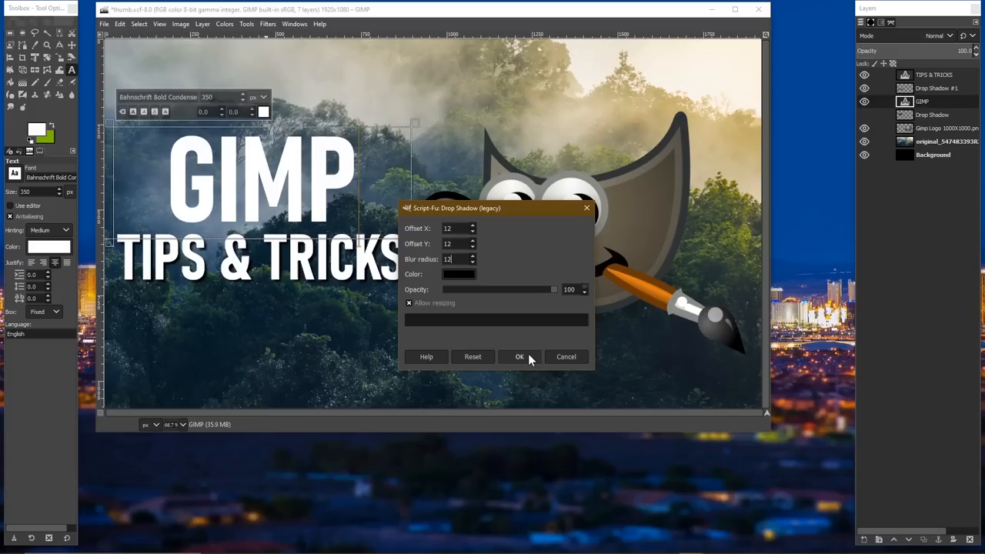
pyautogui.click(520, 357)
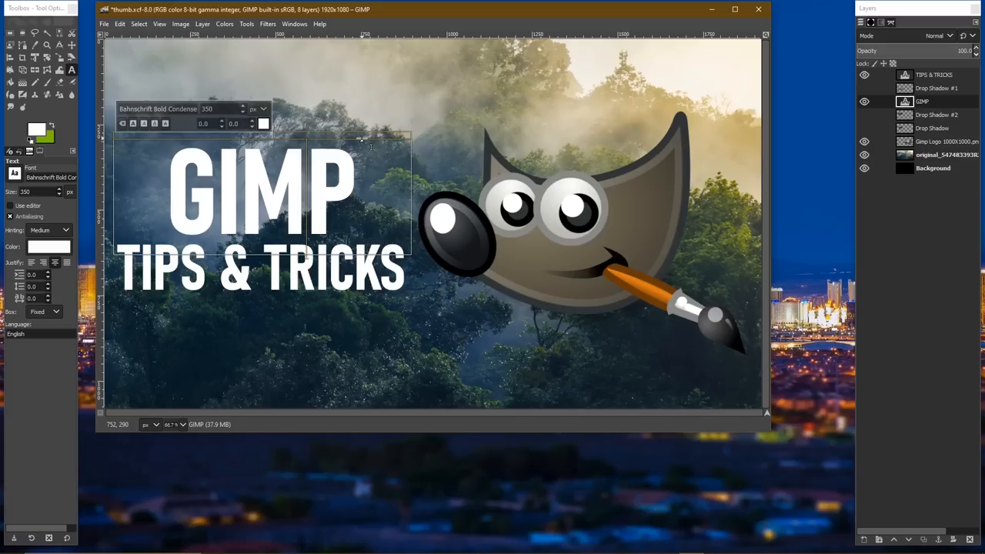
# Step: Delete the extra Drop Shadow layer from the Layers panel
pyautogui.click(865, 88)
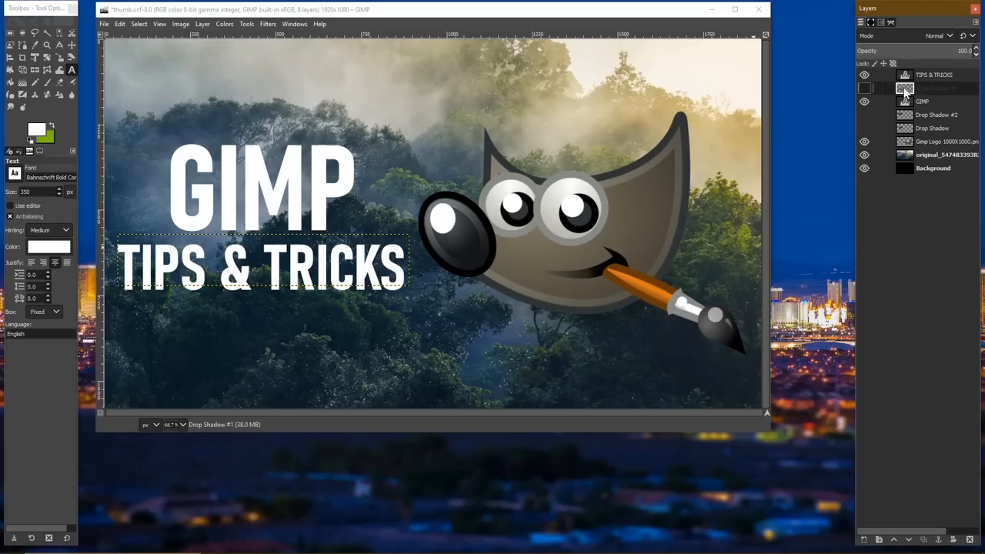
pyautogui.rightClick(920, 88)
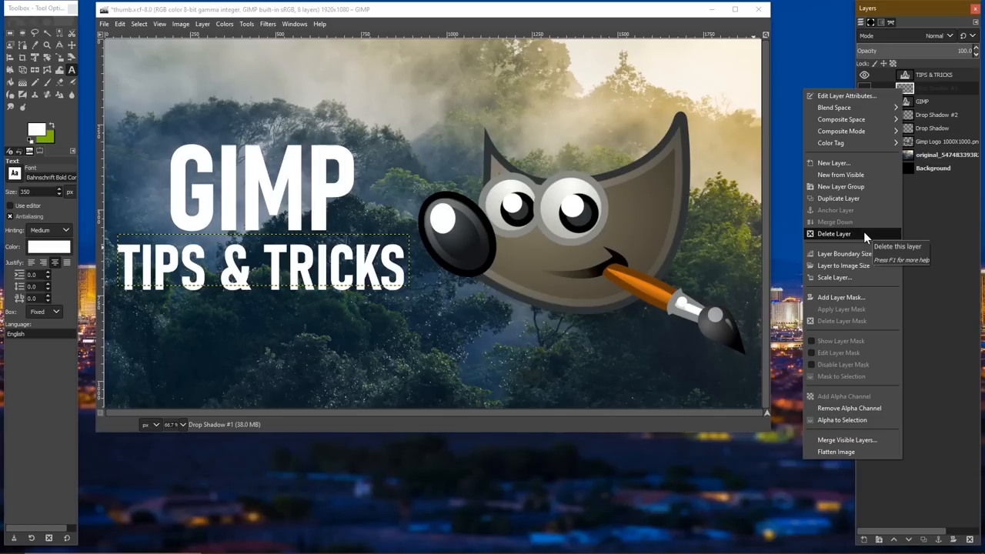
pyautogui.click(834, 234)
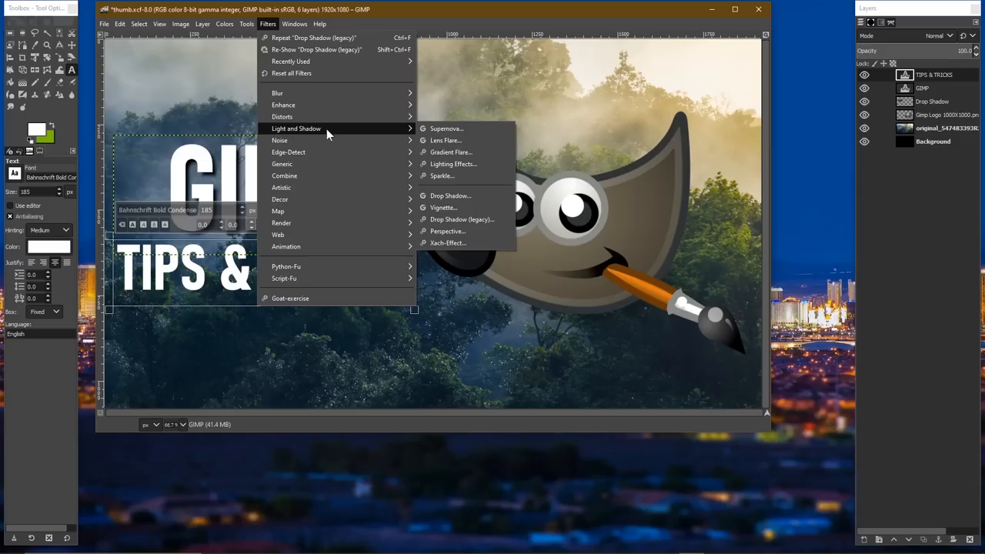
# Step: Apply a fresh Drop Shadow (legacy) to the TIPS & TRICKS text
pyautogui.click(462, 219)
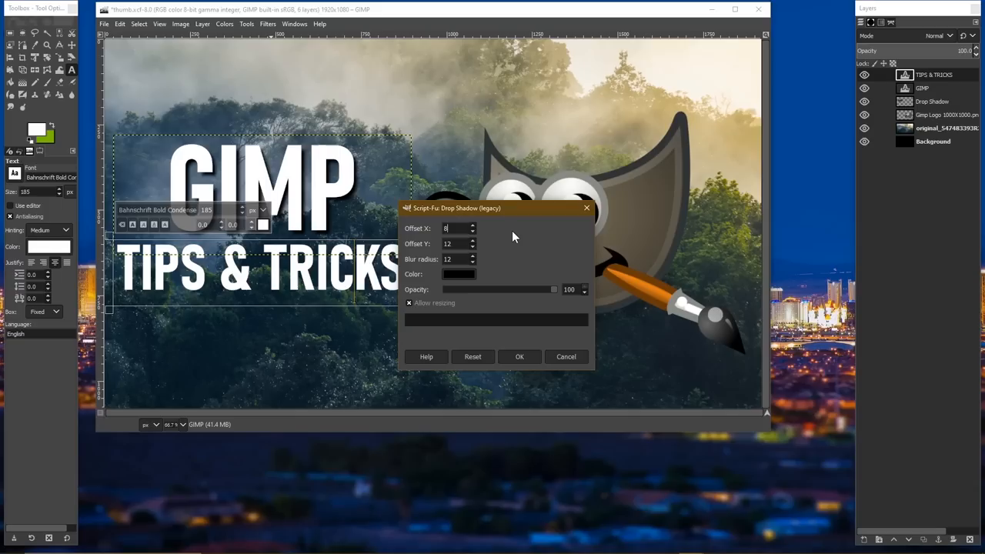
pyautogui.click(520, 357)
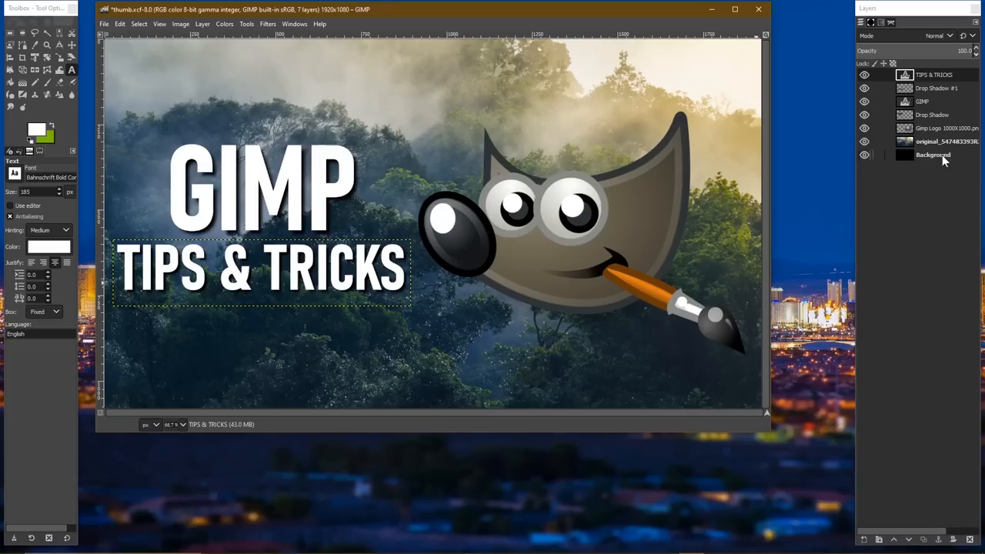
# Step: Apply Drop Shadow (legacy) with offsets 10 to the Gimp Logo mascot layer
pyautogui.click(946, 128)
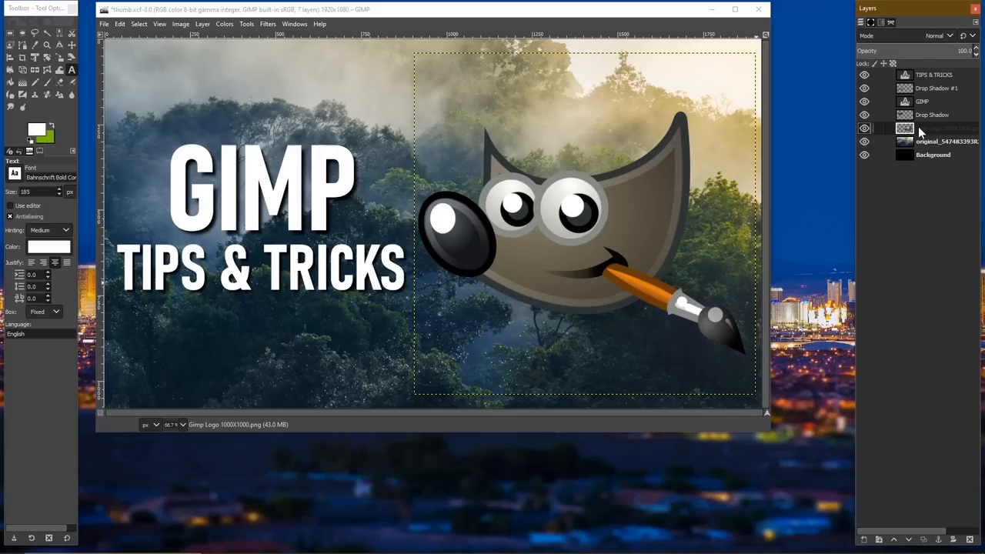
pyautogui.click(268, 25)
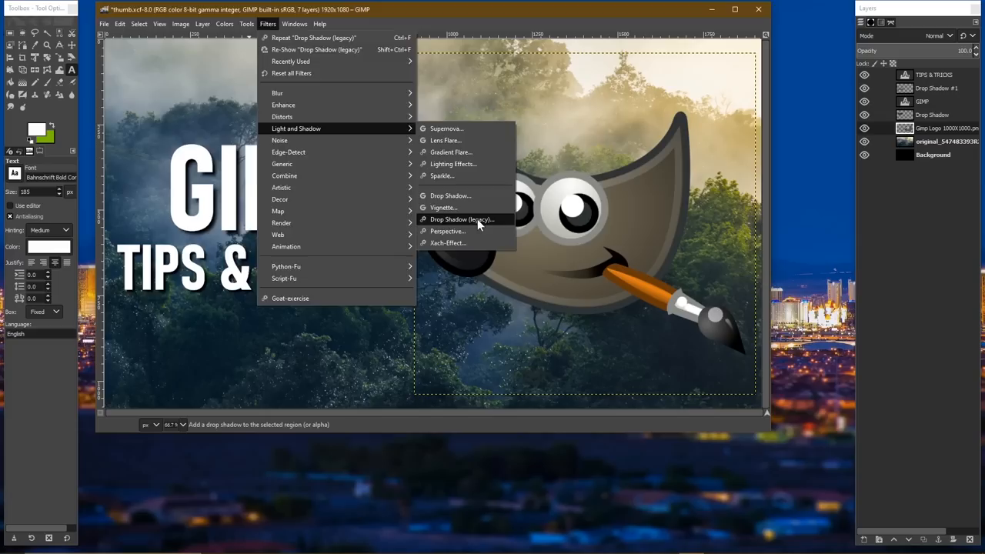
pyautogui.click(462, 219)
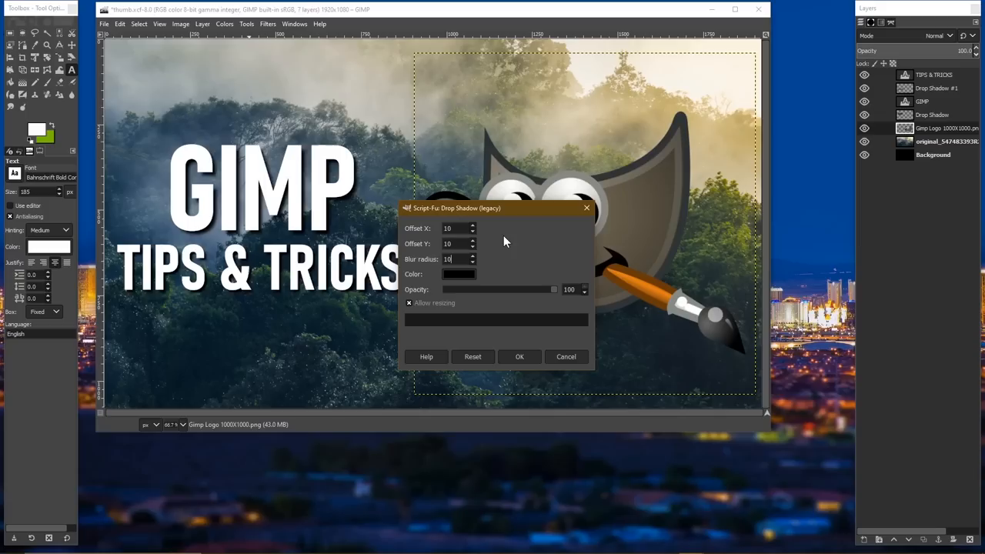
pyautogui.click(520, 357)
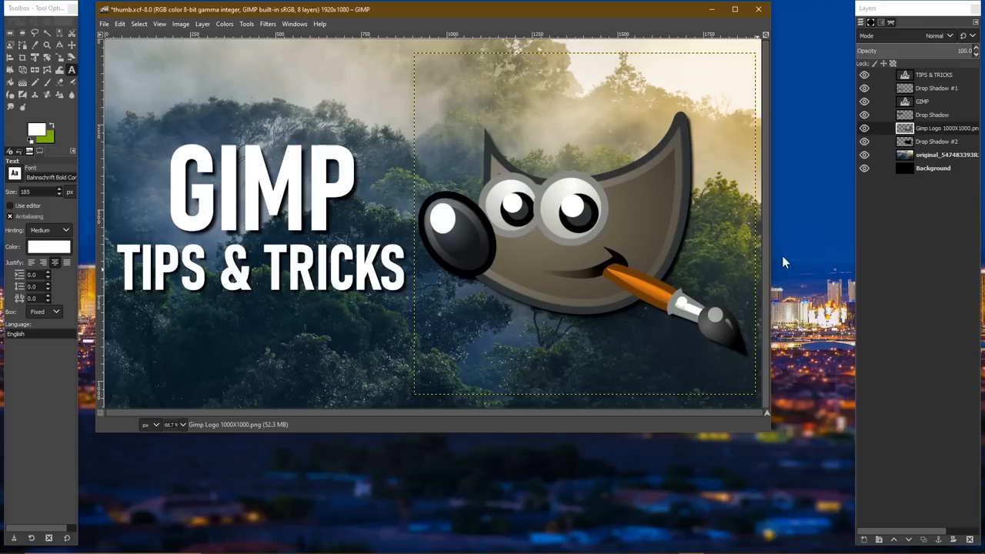
# Step: Darken the forest photo layer with brightness -35 and contrast 10
pyautogui.click(225, 25)
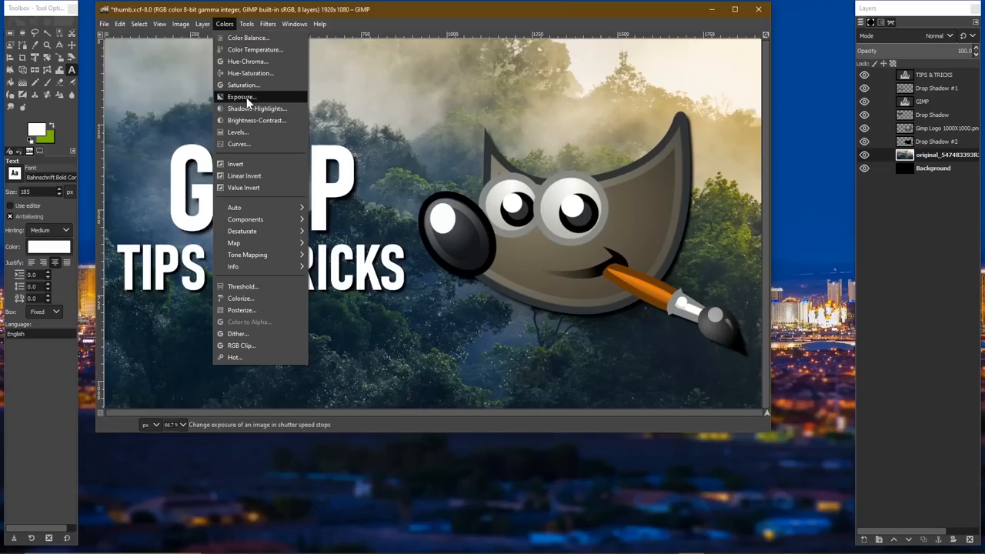
pyautogui.click(256, 120)
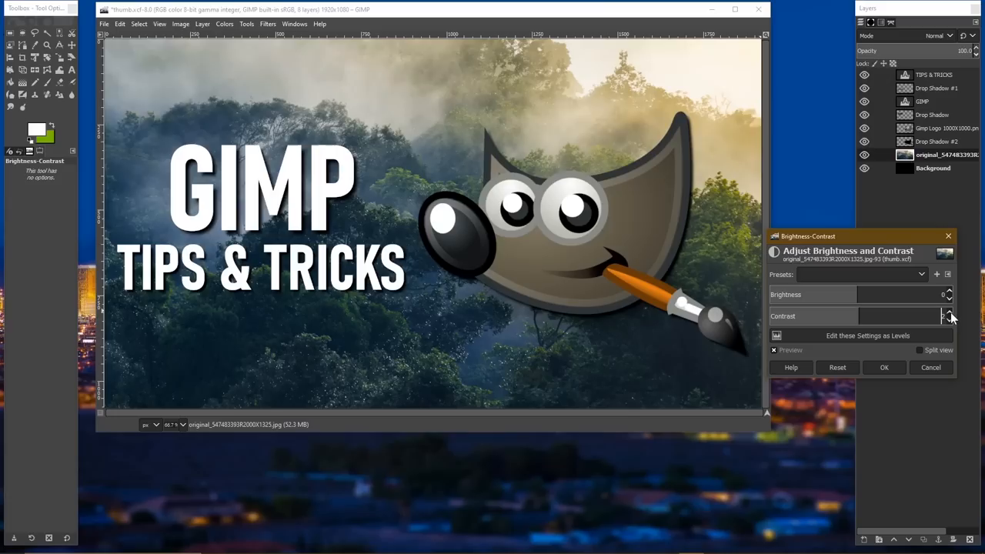
pyautogui.click(948, 314)
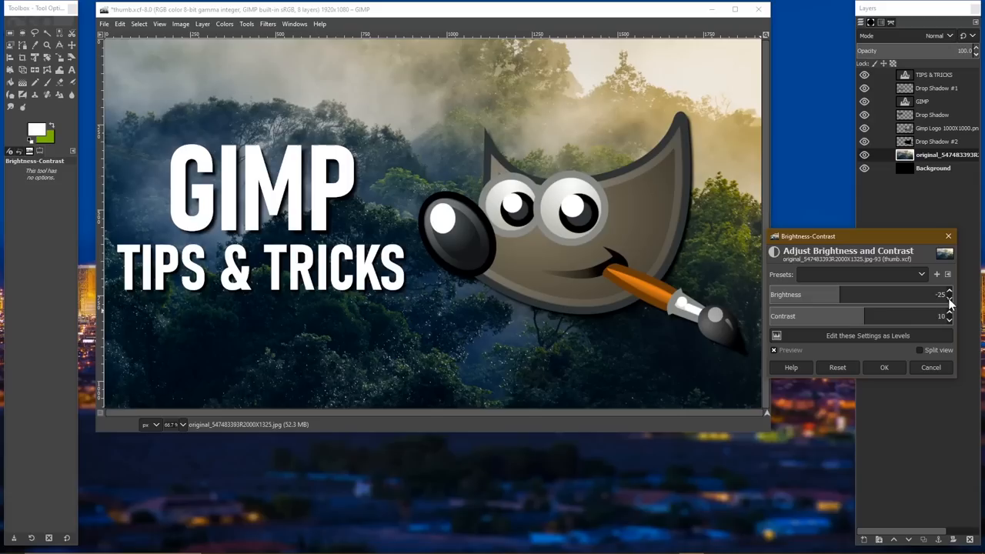
pyautogui.click(225, 24)
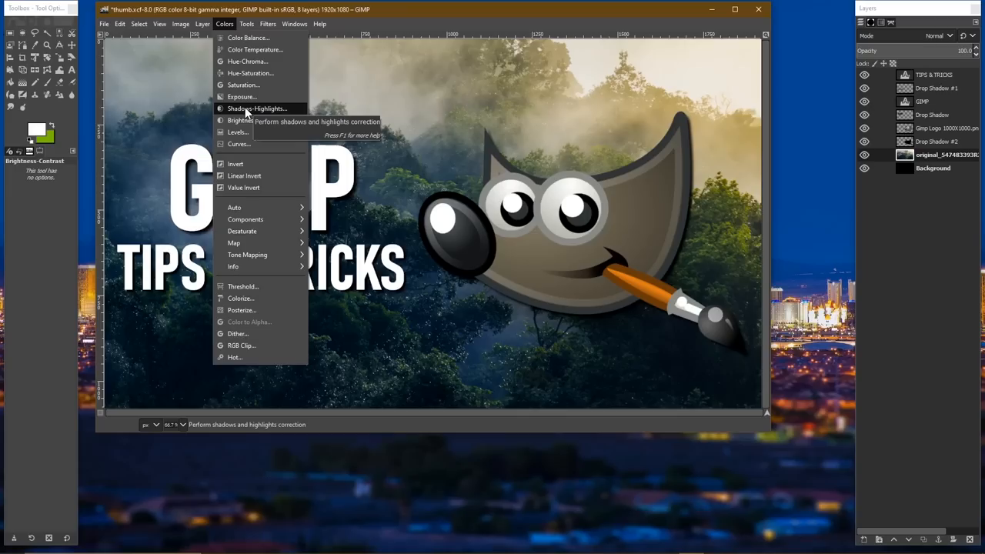
# Step: Adjust the forest photo's white point with Shadows-Highlights
pyautogui.click(257, 108)
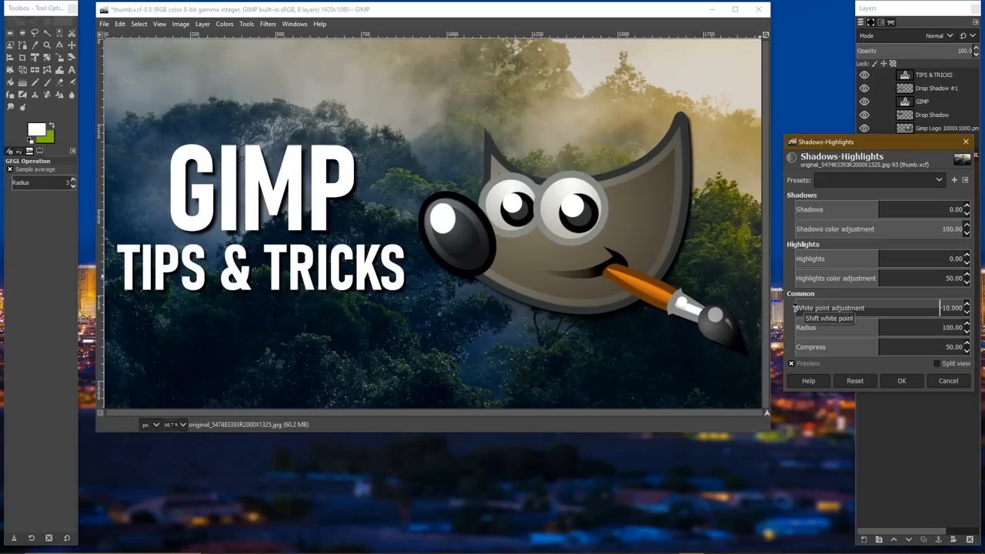
pyautogui.click(902, 380)
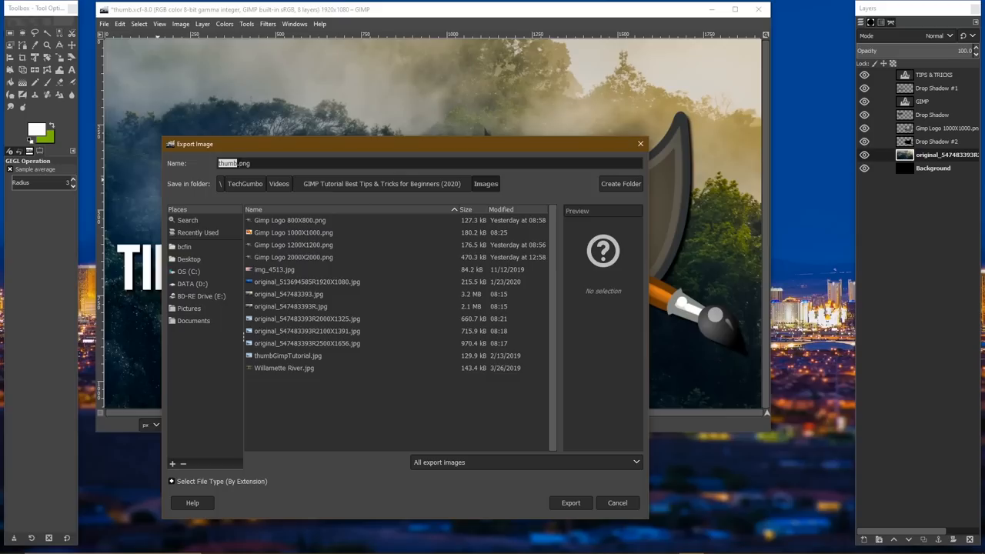
pyautogui.moveTo(208, 473)
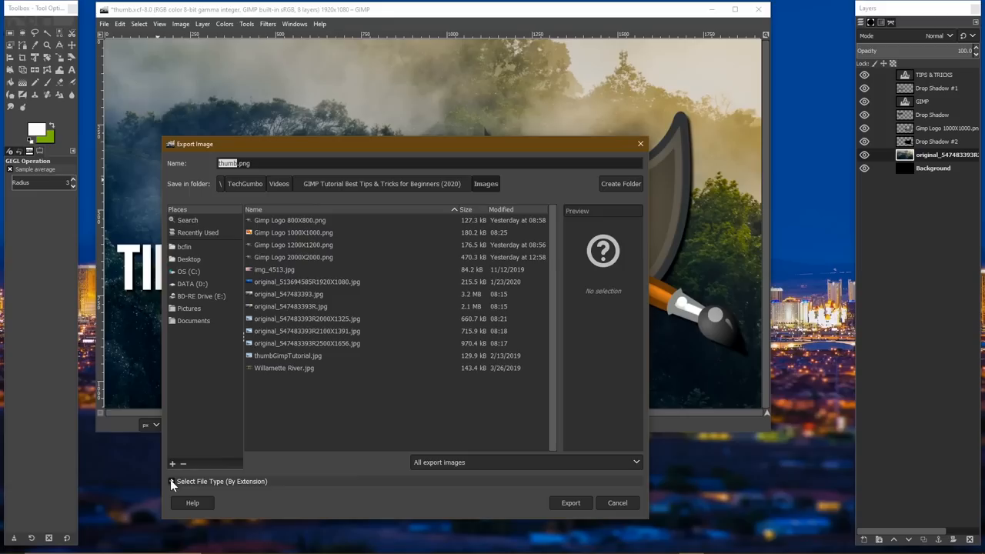
# Step: Export the thumbnail as thumb.jpg using the JPEG image file type
pyautogui.click(172, 480)
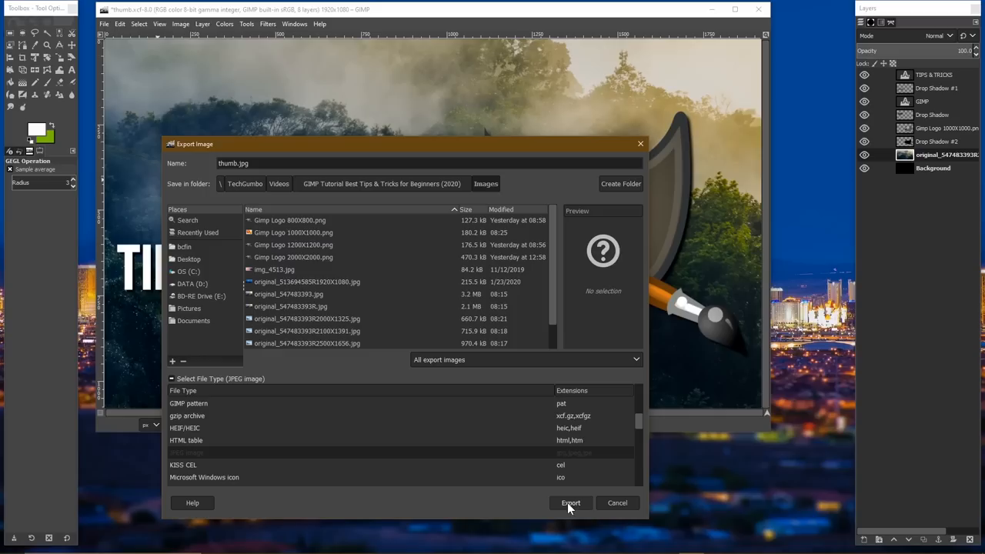
pyautogui.click(570, 501)
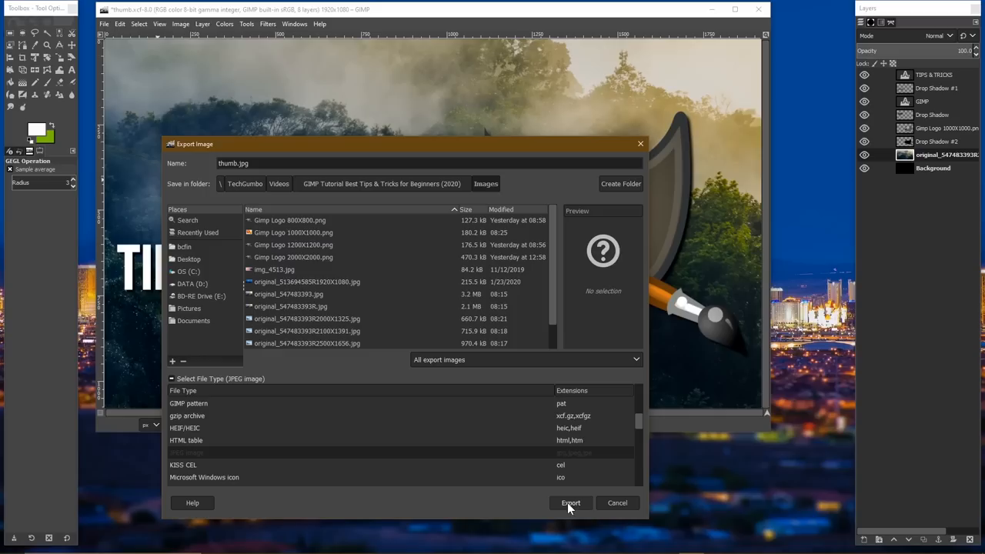